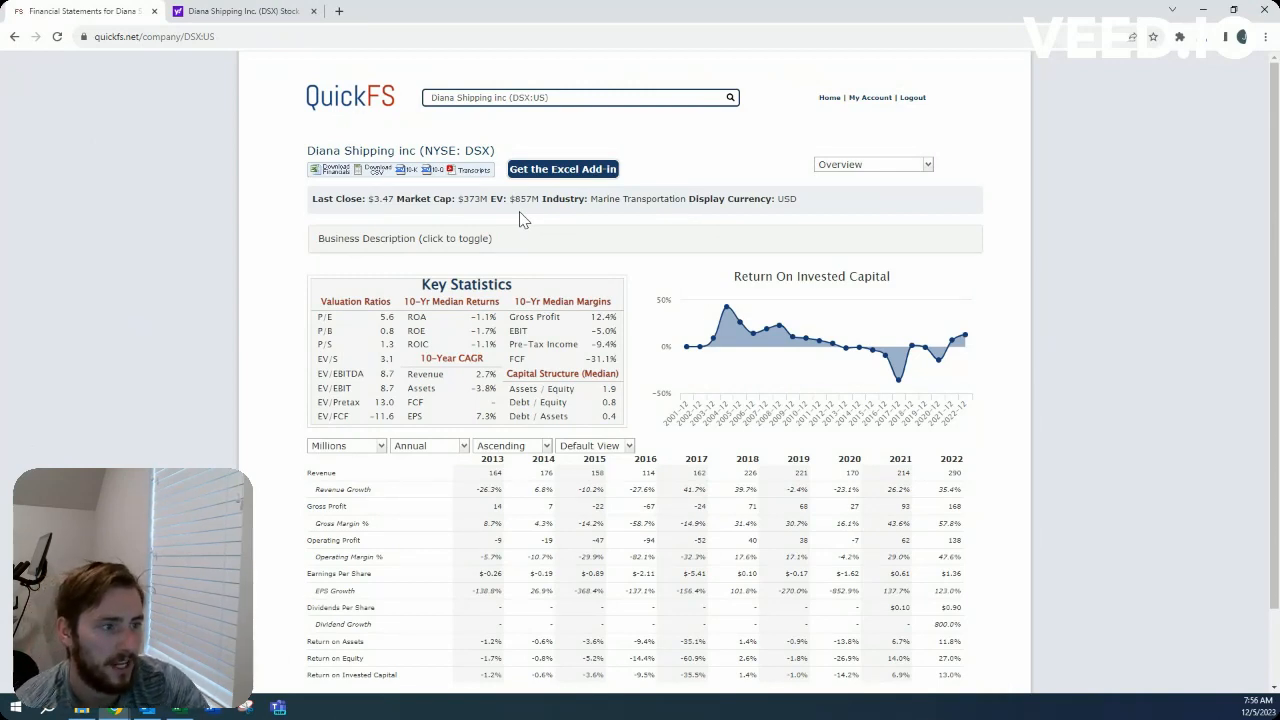
mouse_move(655, 252)
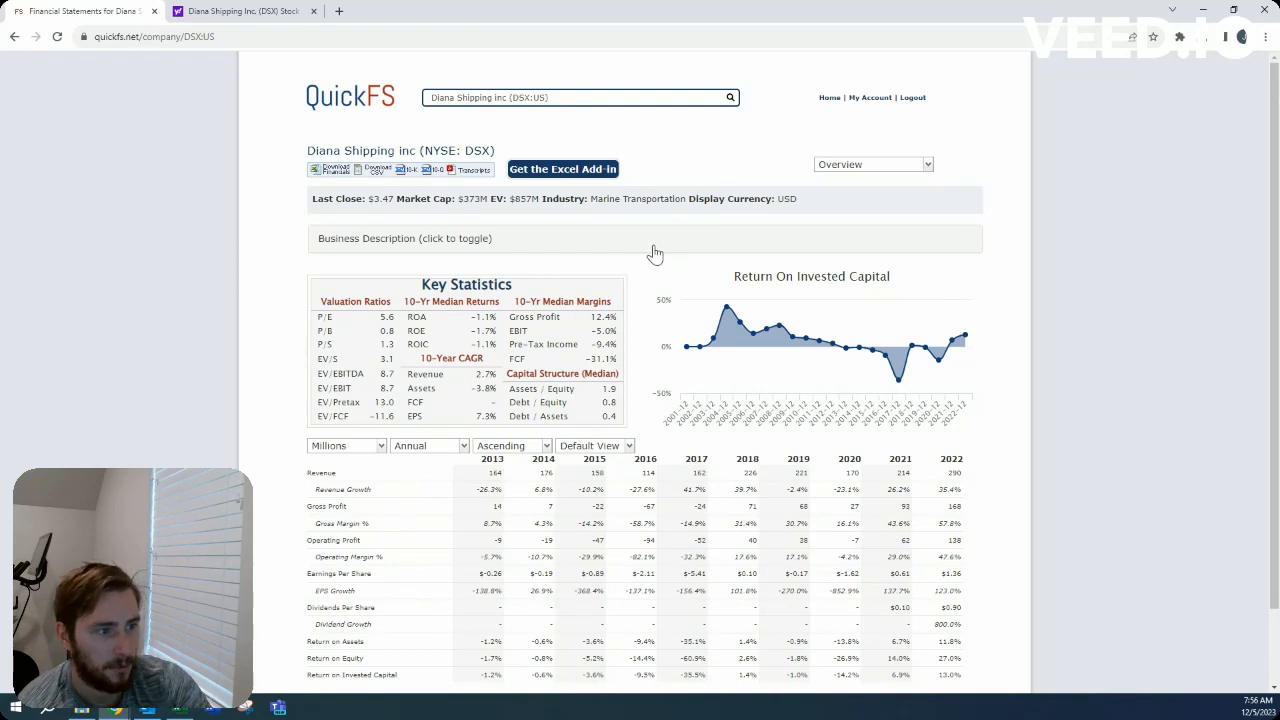
Step: Expand Diana Shipping's business description to show its 41-vessel dry bulk fleet
left_click(404, 238)
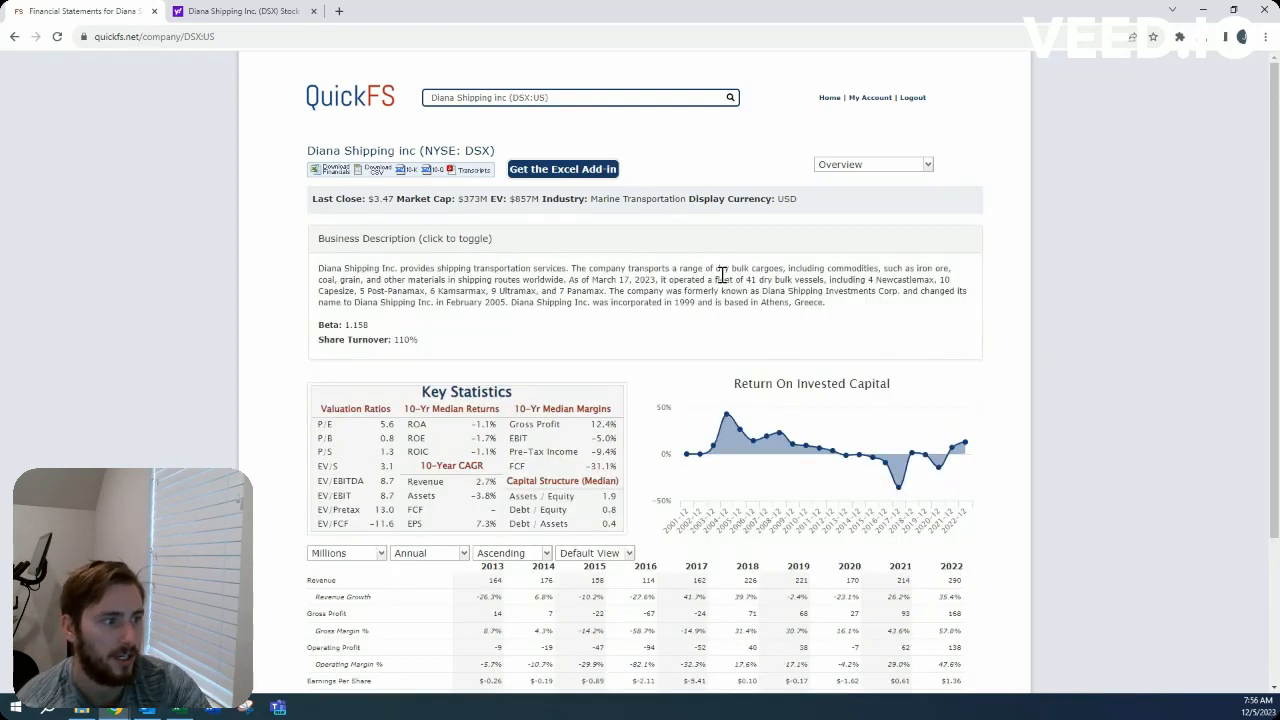
mouse_move(760, 290)
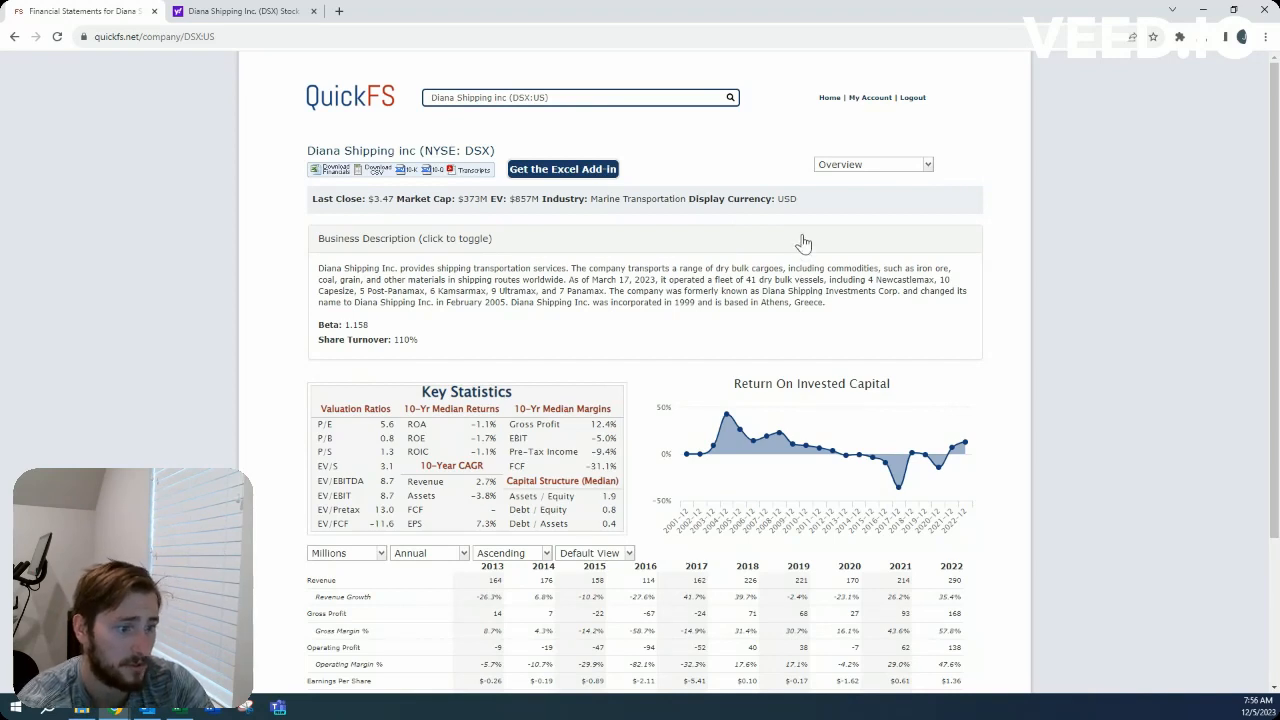
Step: Collapse the business description so key statistics like the 5.6 P/E are visible
left_click(404, 238)
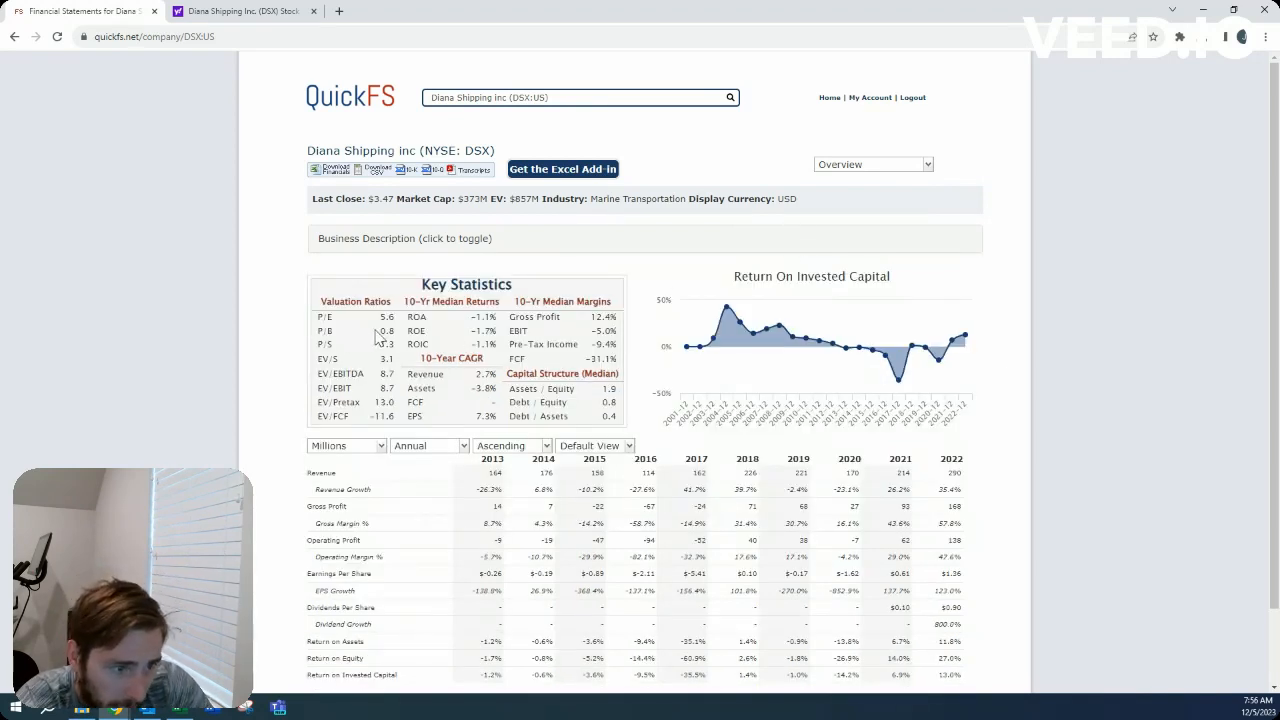
double_click(383, 331)
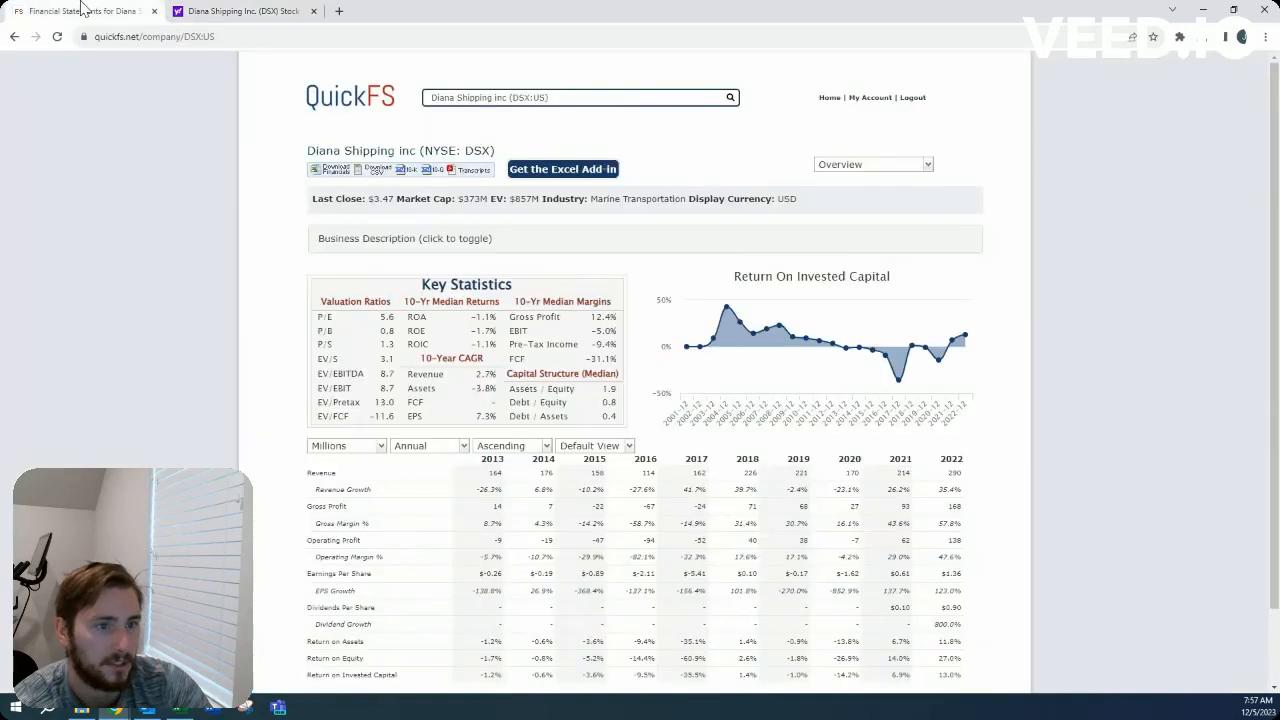
Step: Show the statement views for DSX, from Overview to Key Ratios
left_click(872, 163)
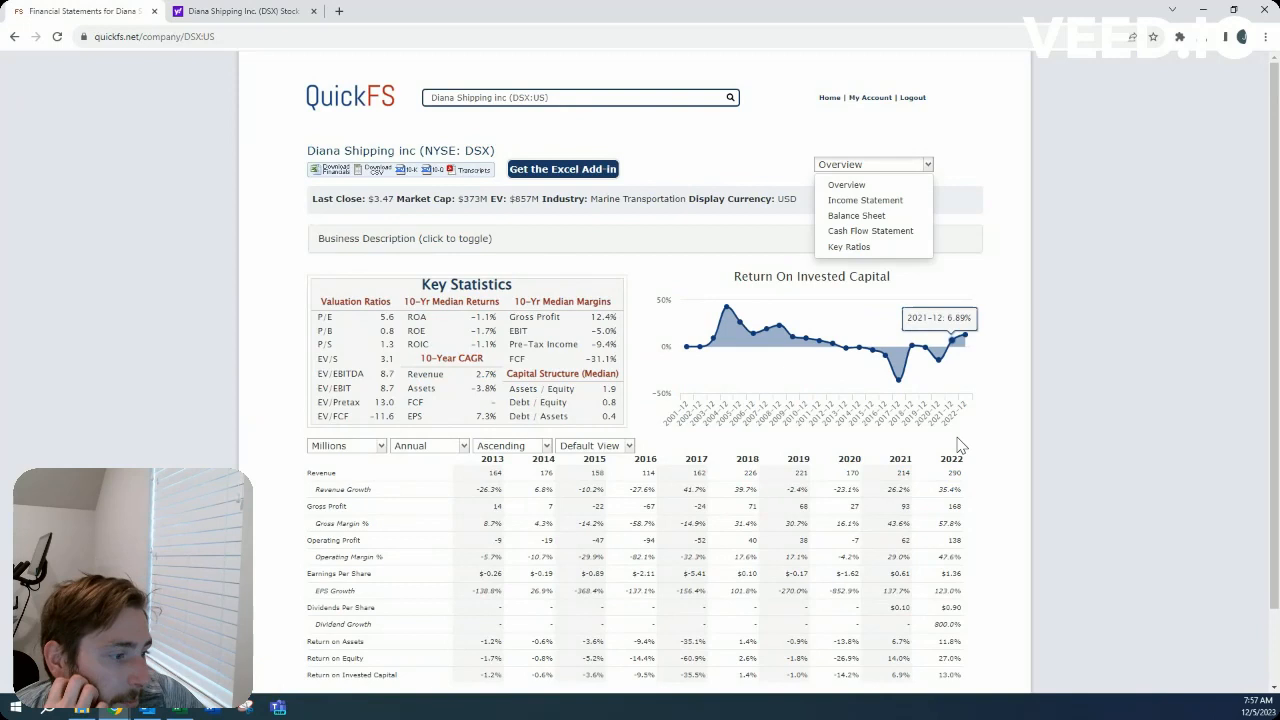
mouse_move(873, 705)
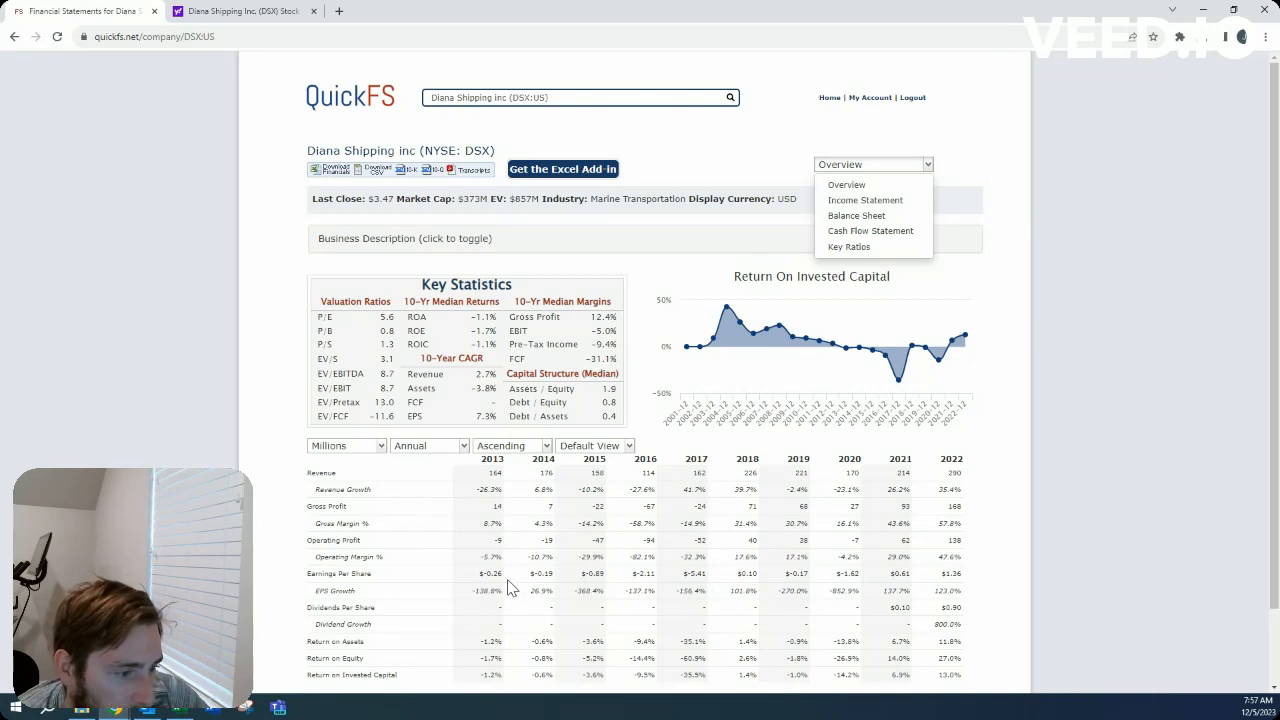
mouse_move(718, 588)
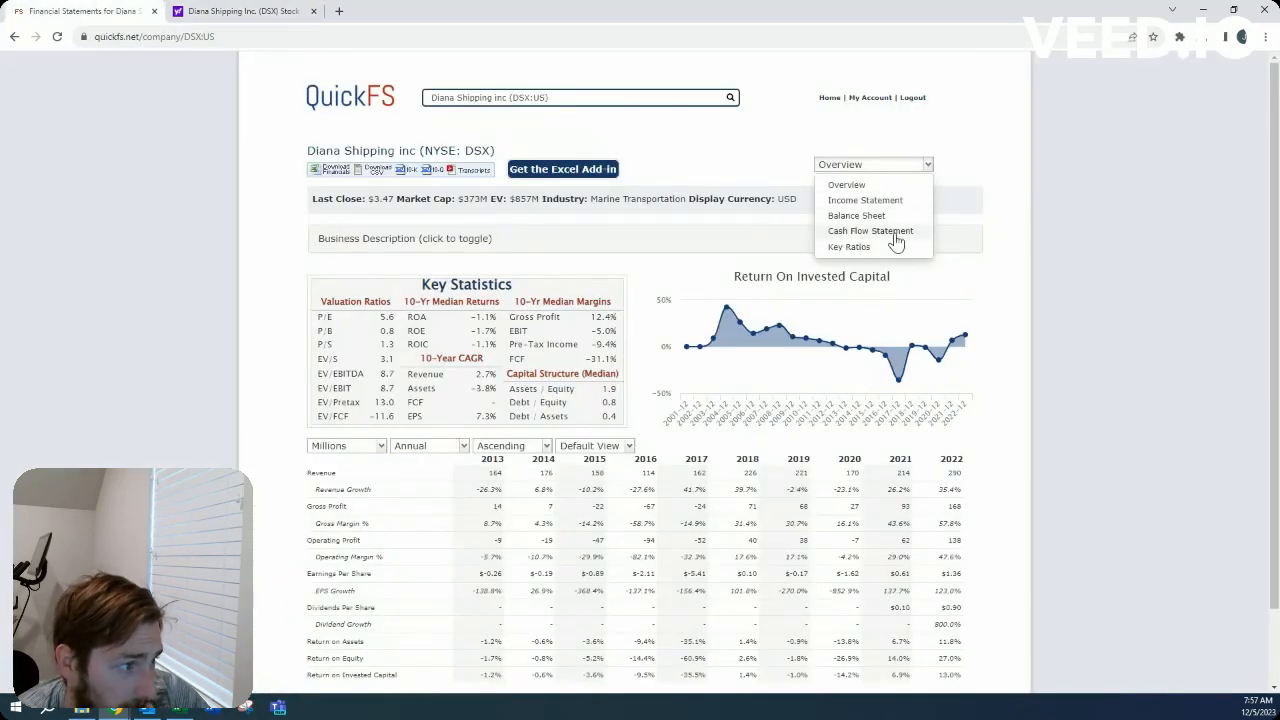
Step: Load Diana Shipping's cash flow statement, showing 2022 net income of 119
left_click(870, 231)
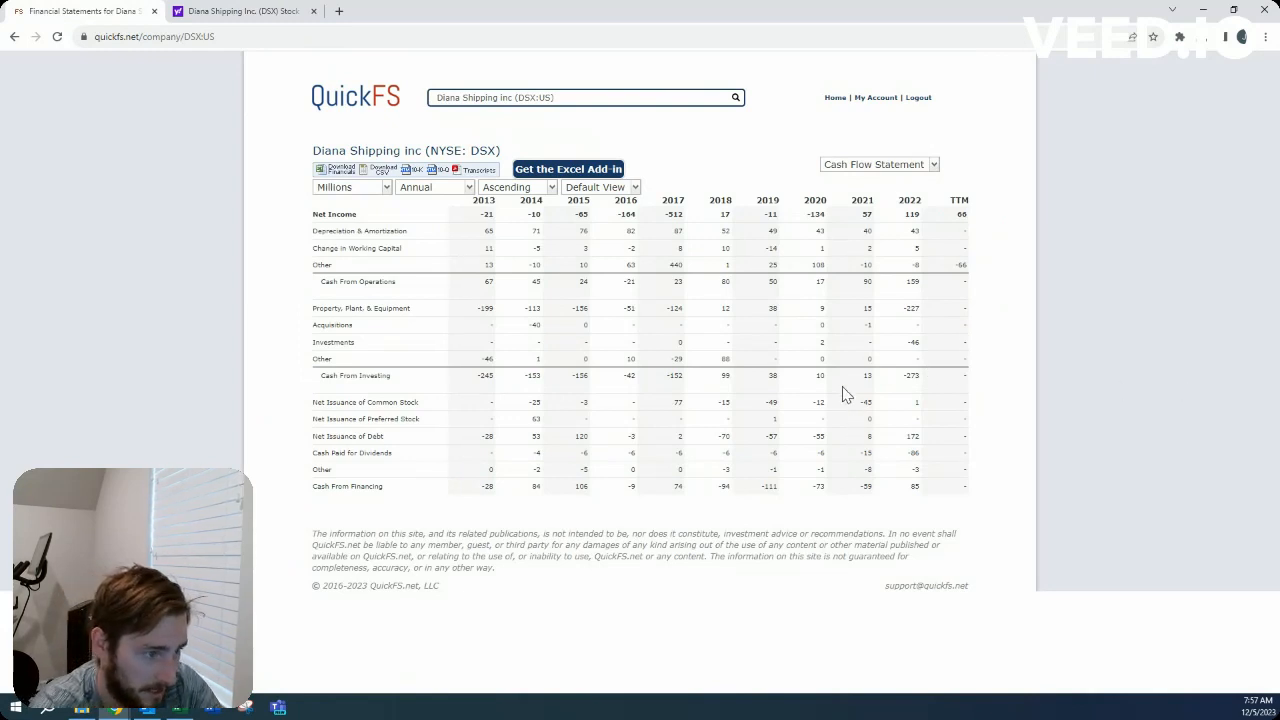
mouse_move(475, 318)
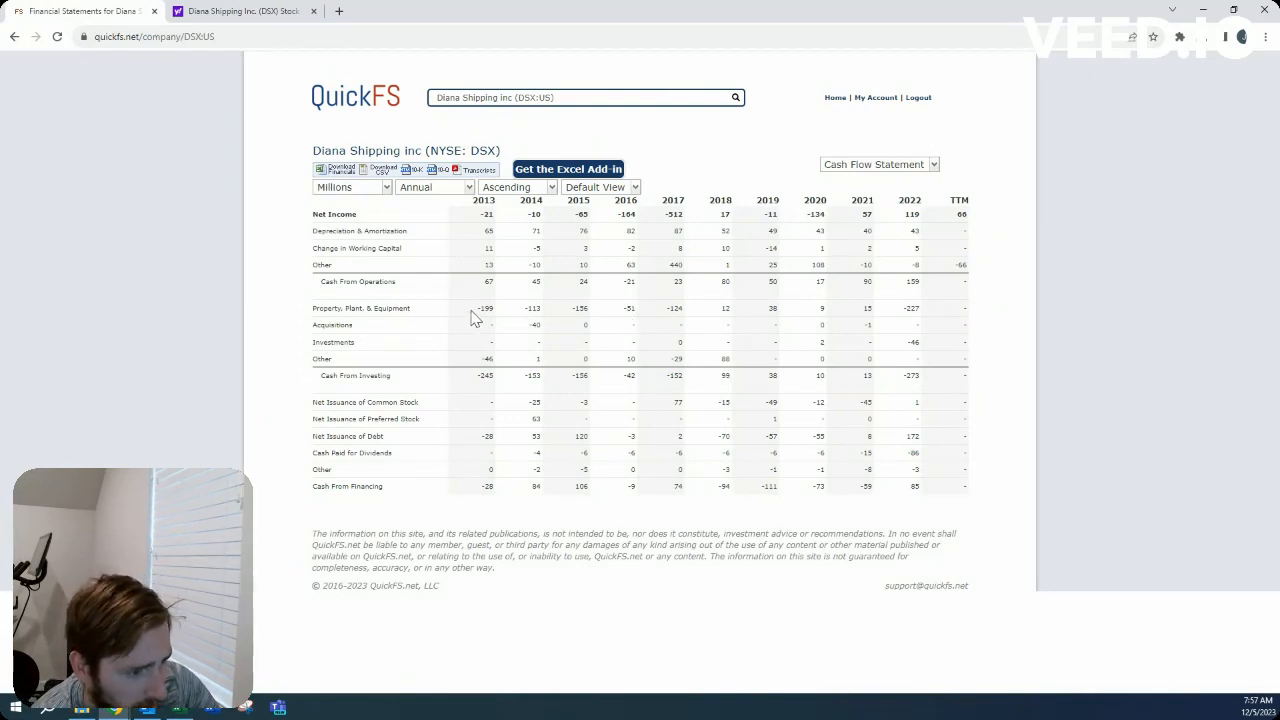
mouse_move(683, 322)
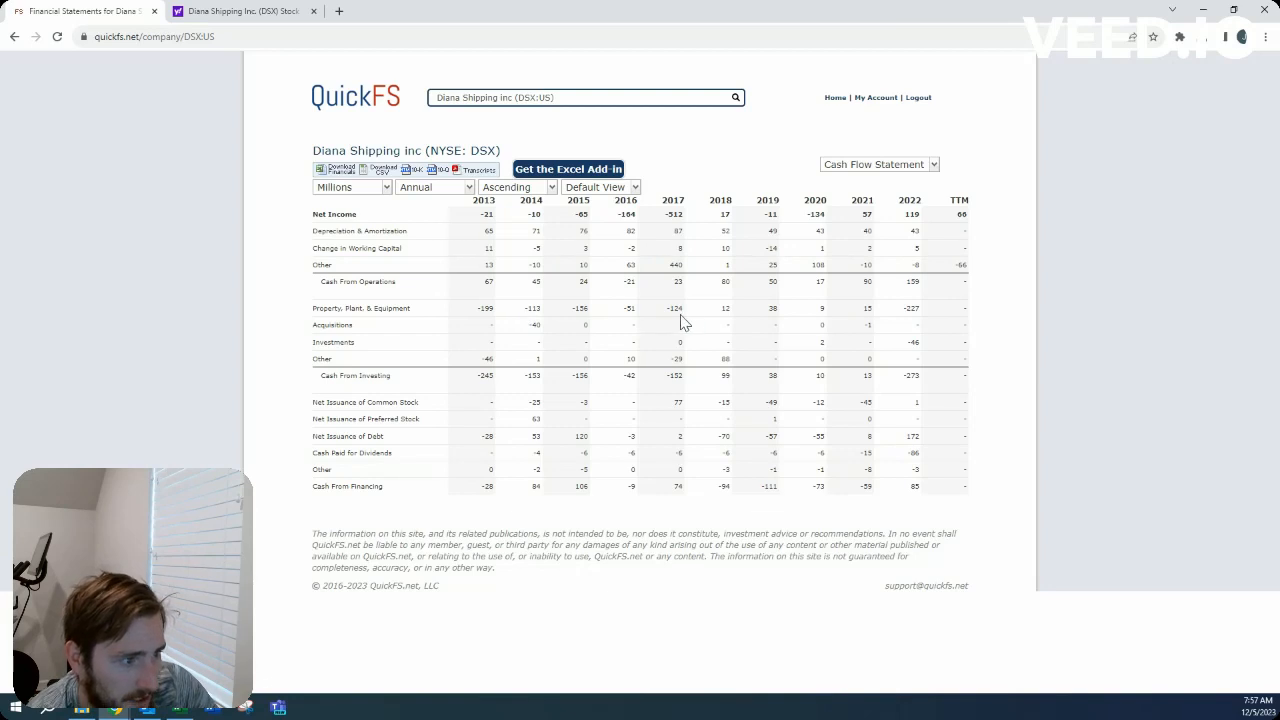
mouse_move(482, 320)
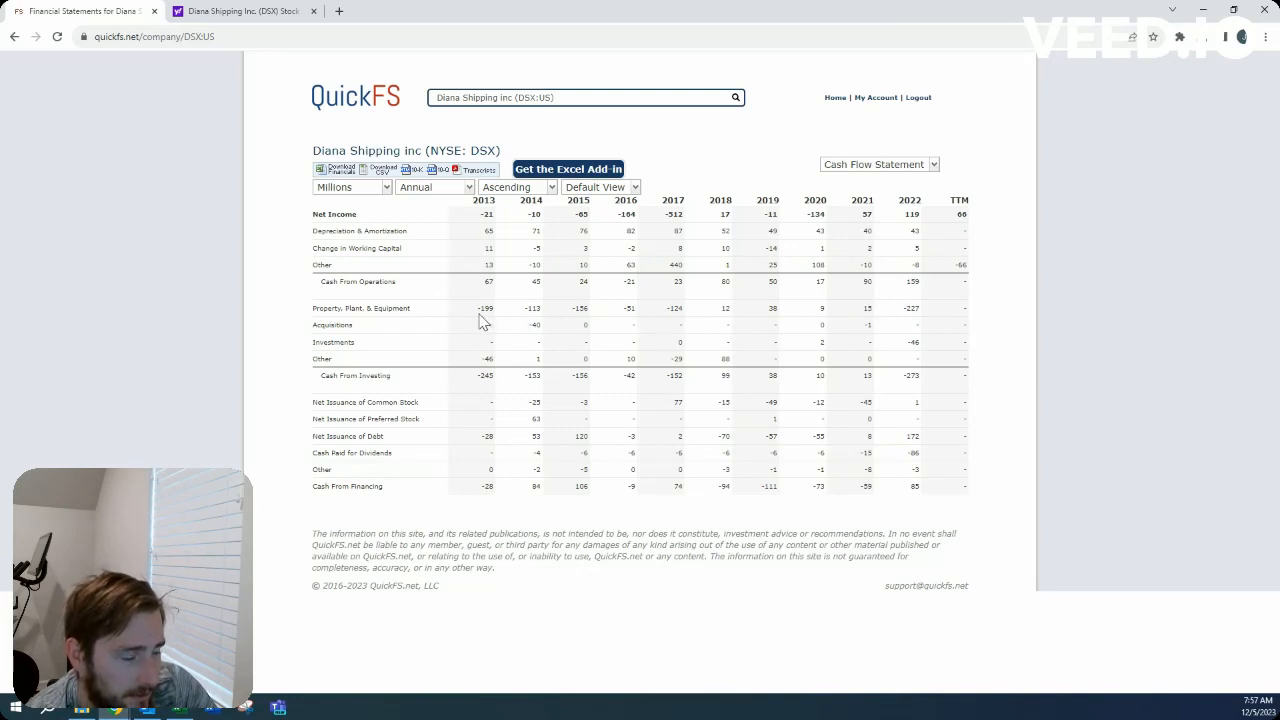
mouse_move(500, 294)
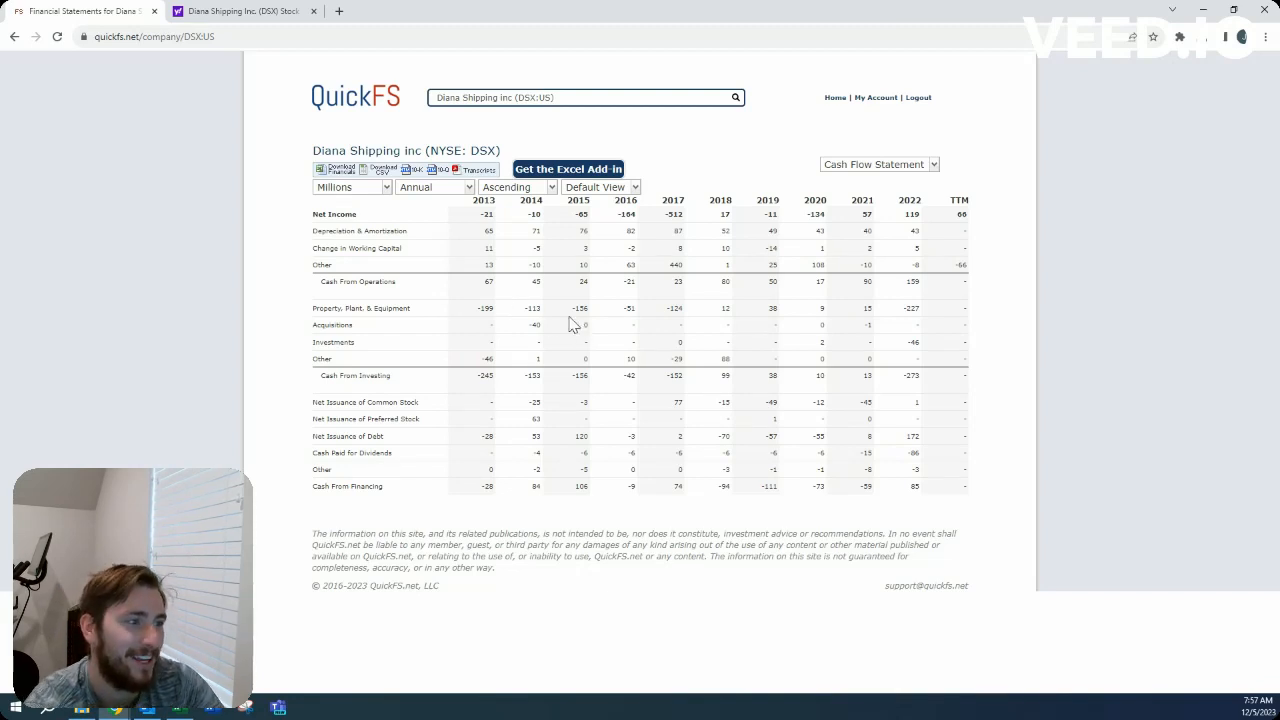
mouse_move(807, 317)
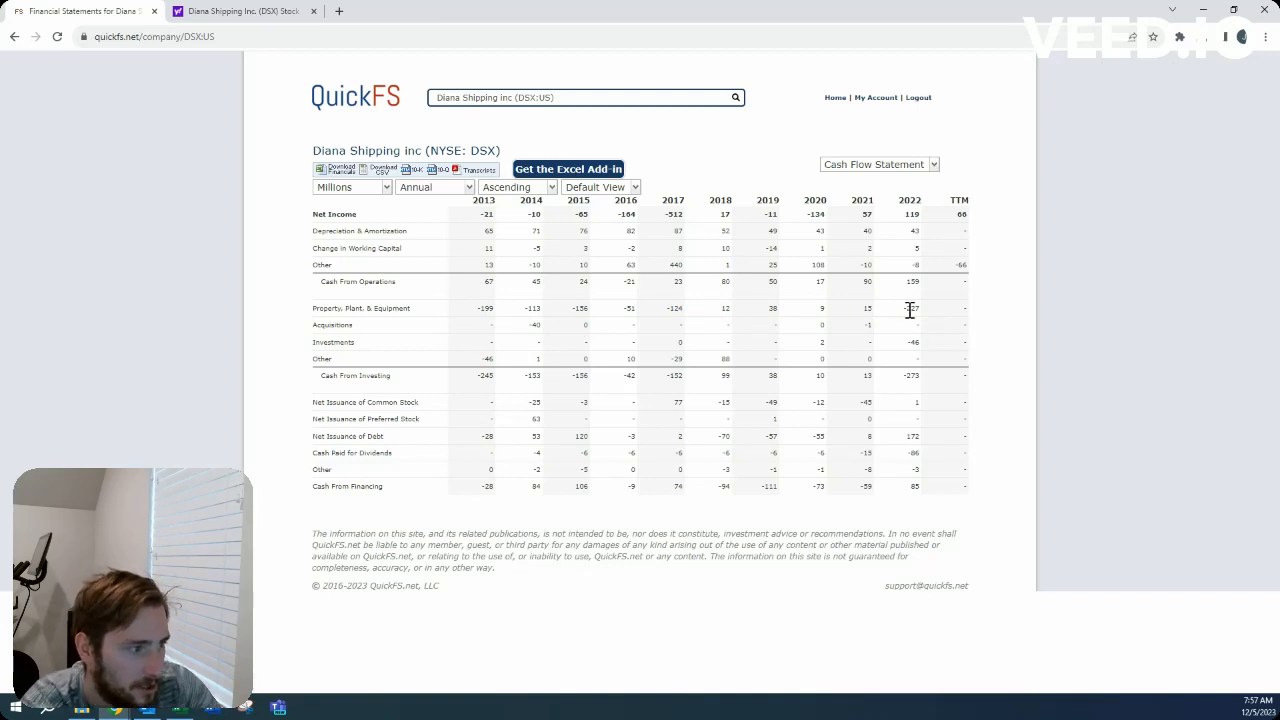
mouse_move(945, 322)
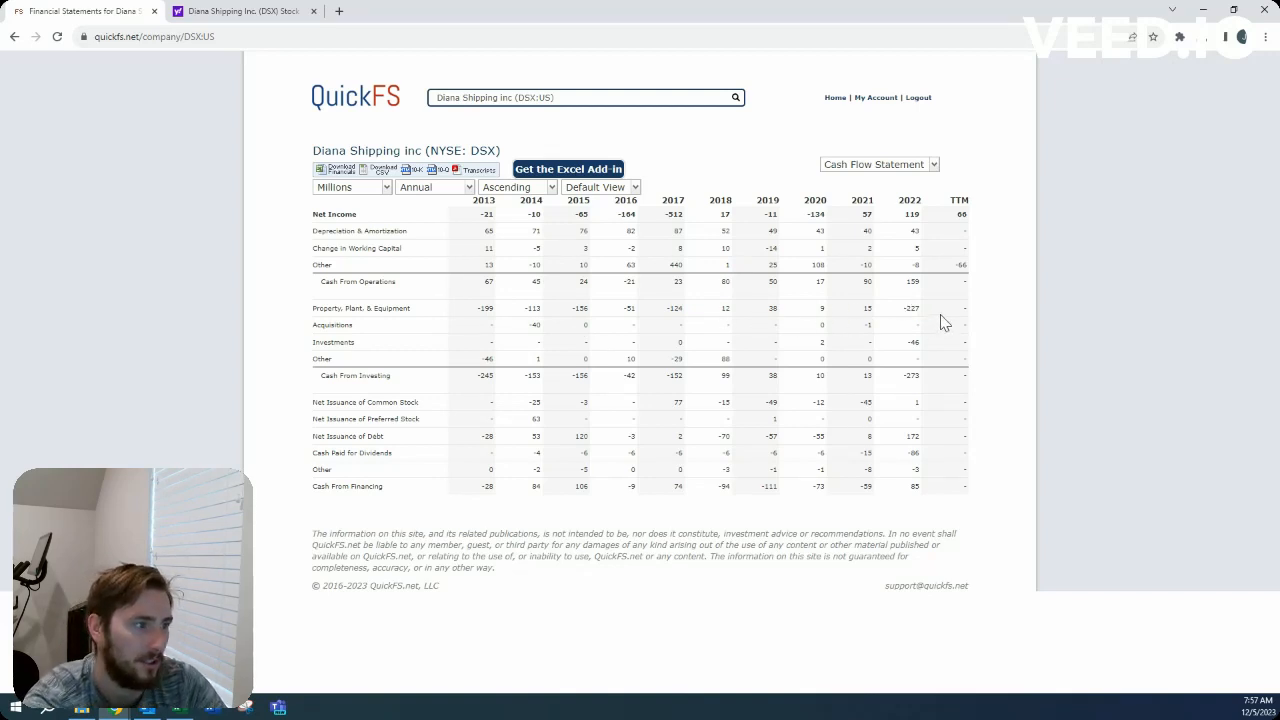
mouse_move(925, 289)
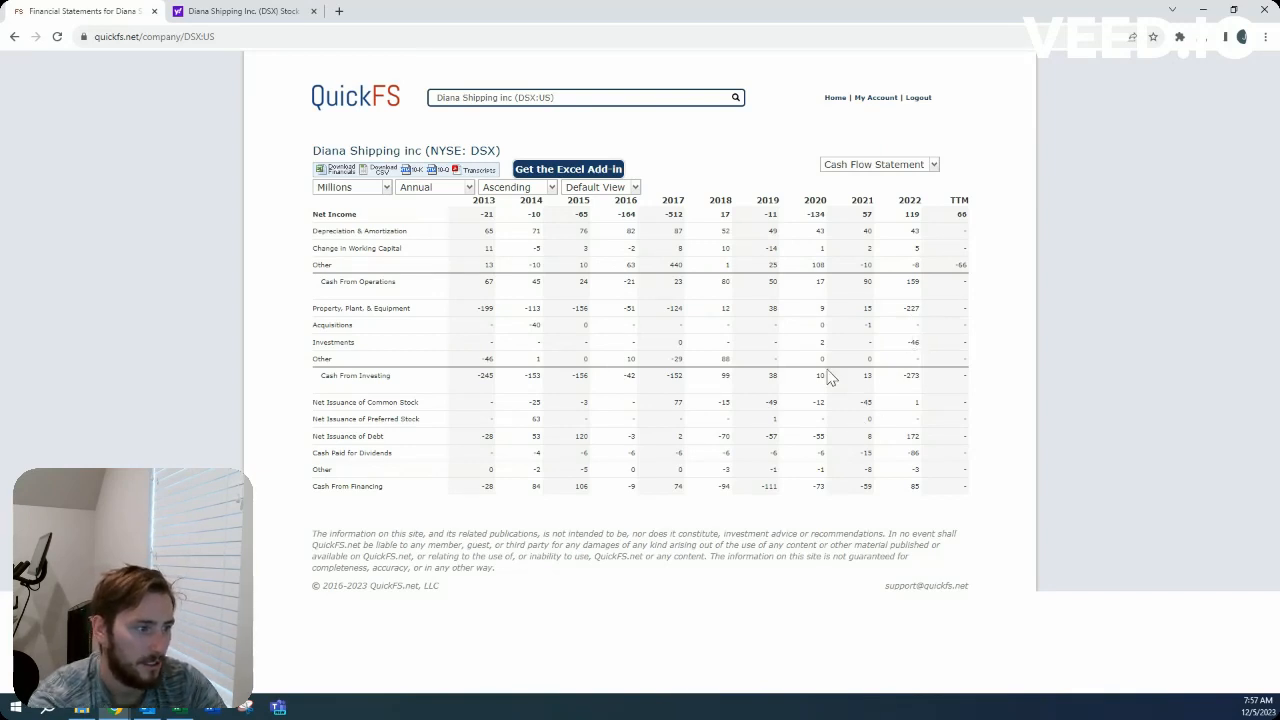
mouse_move(858, 458)
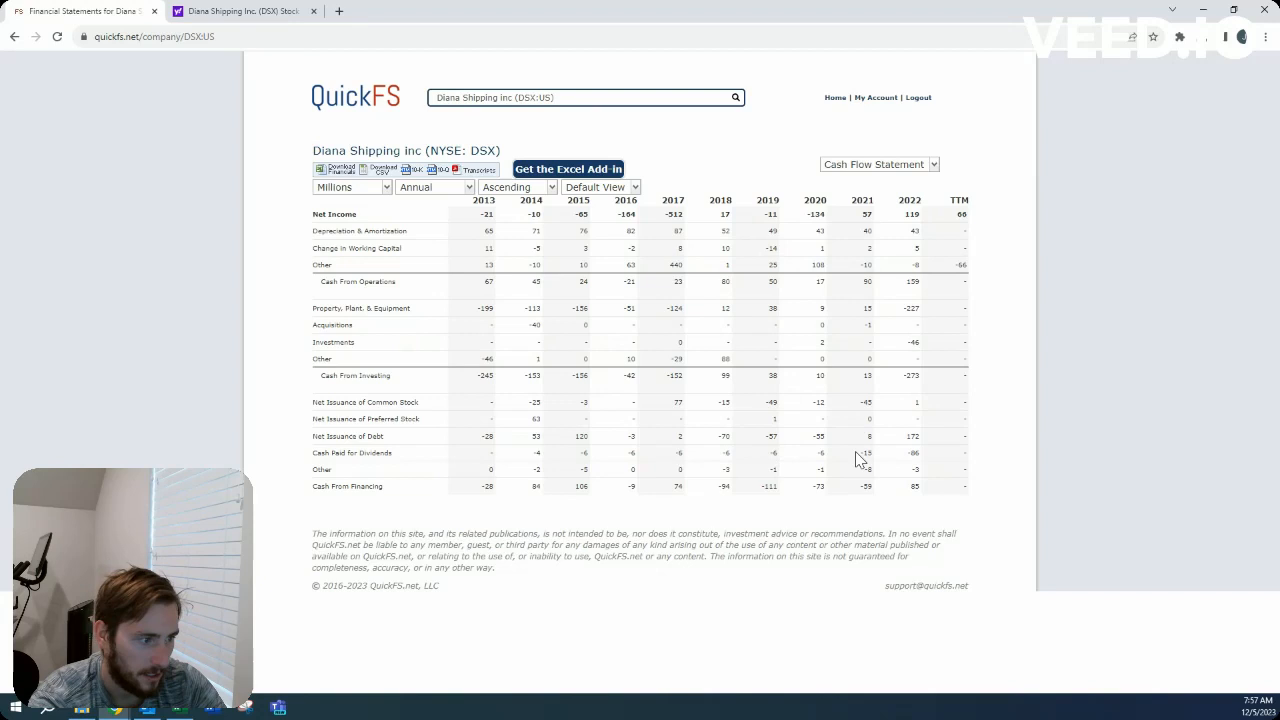
mouse_move(945, 448)
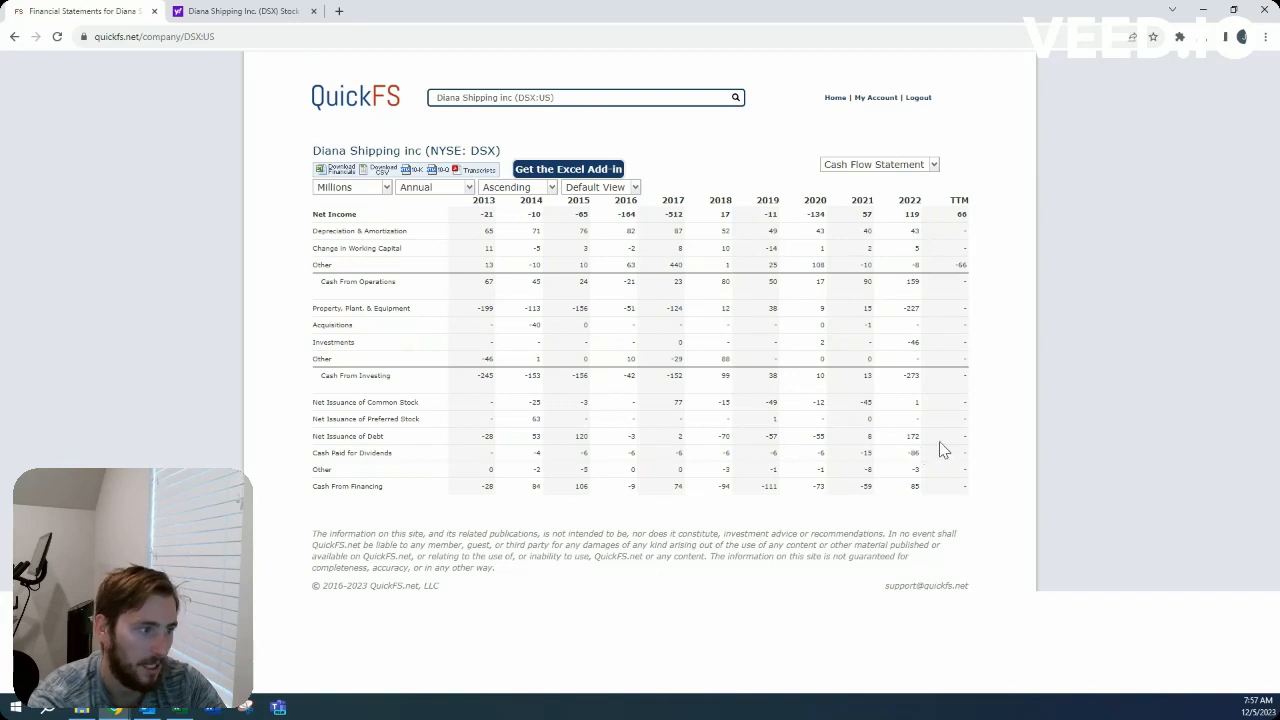
Step: Keep the DSX cash flow statement showing 2022 investing of -273 and financing of 85
left_click(240, 11)
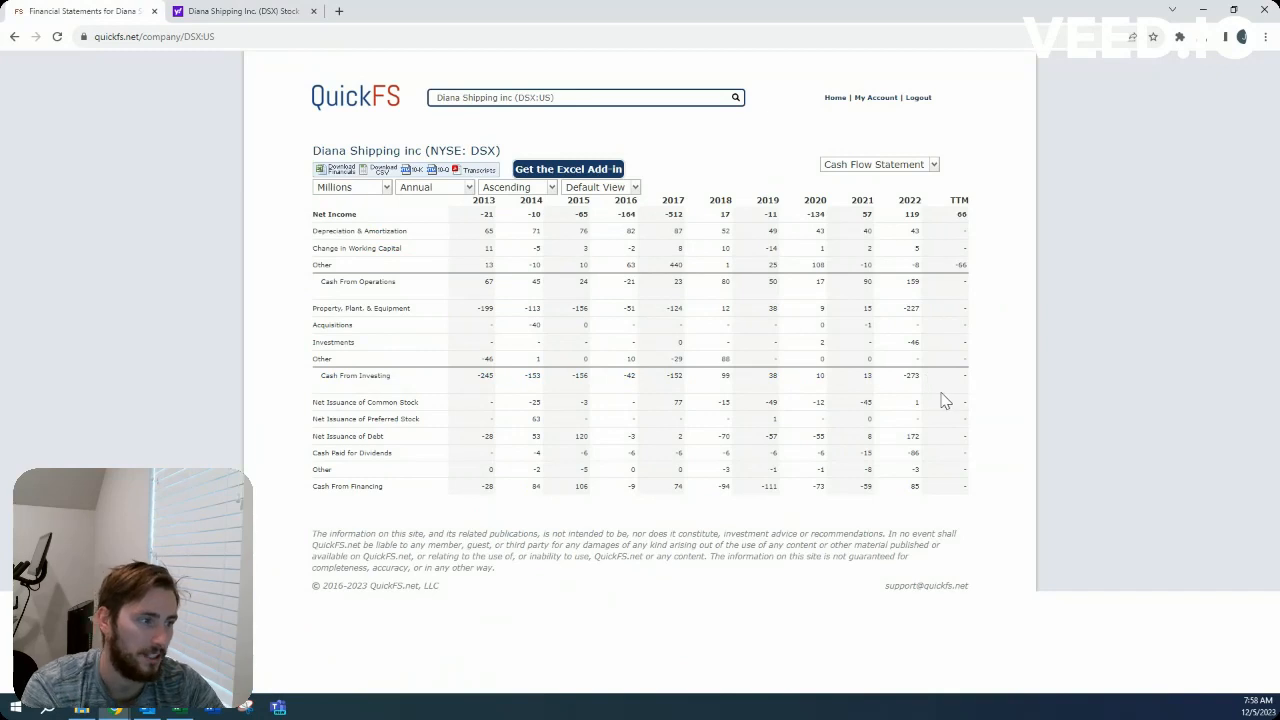
mouse_move(773, 293)
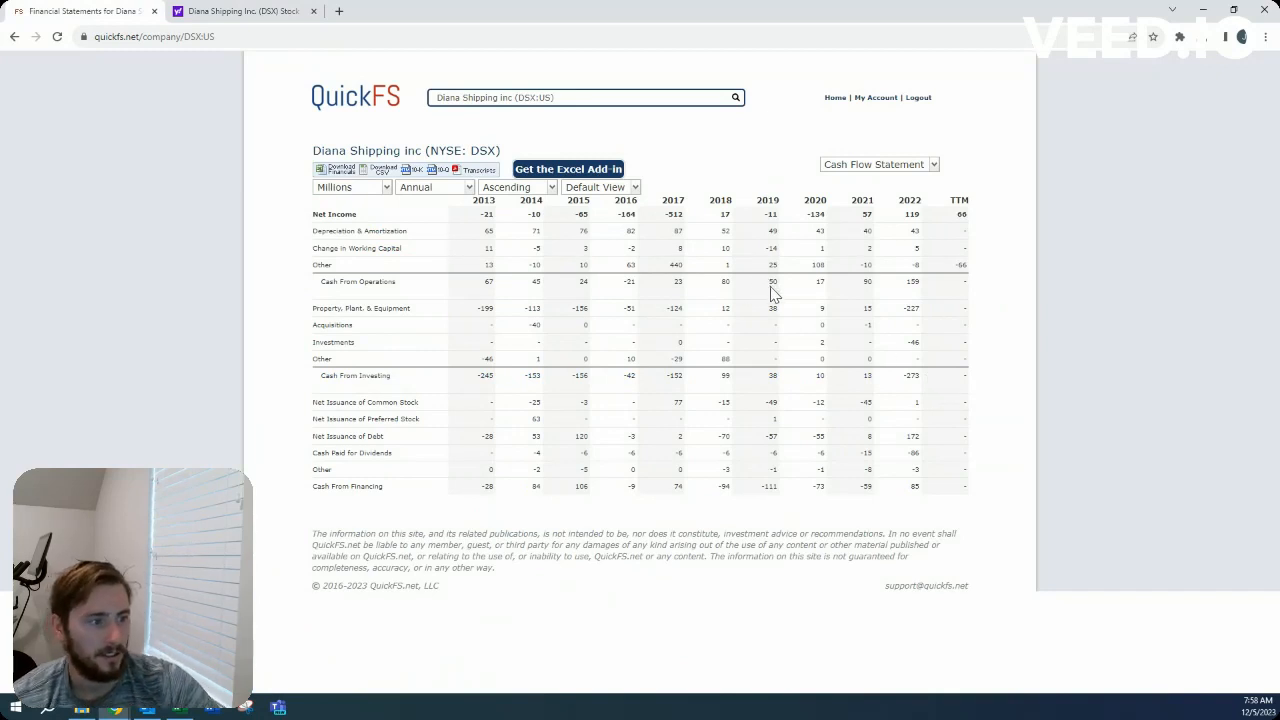
mouse_move(718, 290)
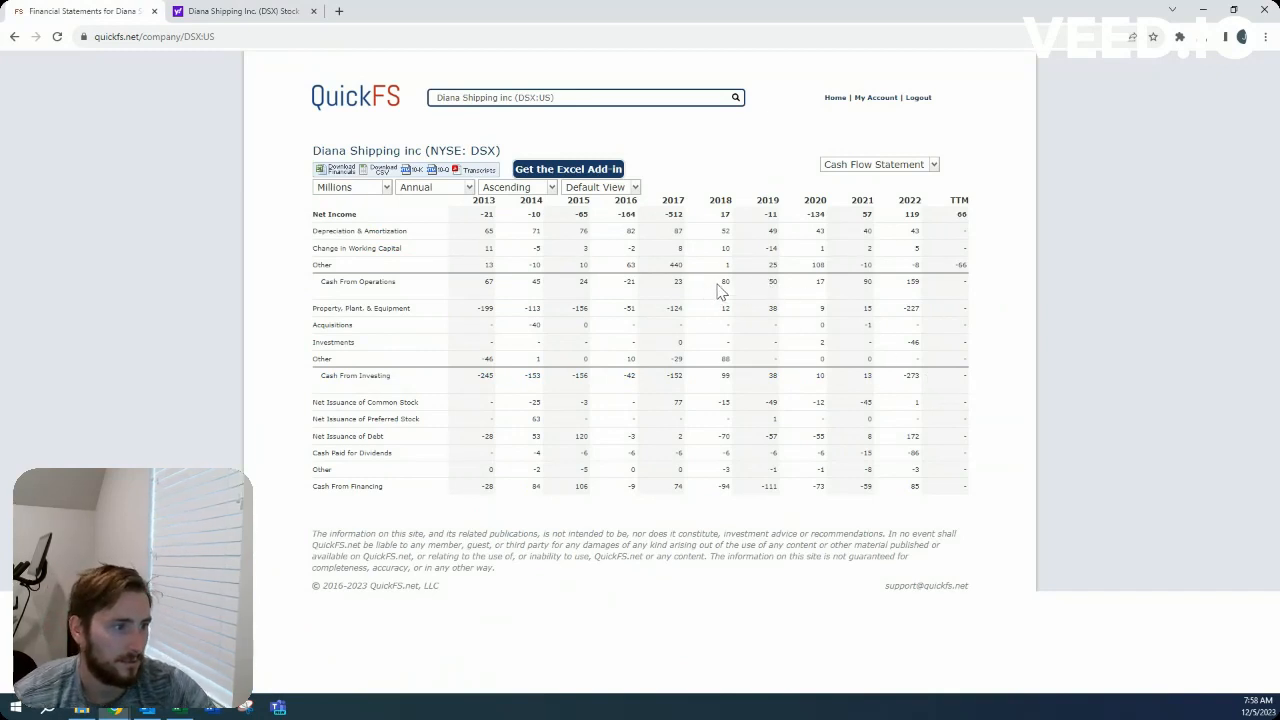
mouse_move(895, 310)
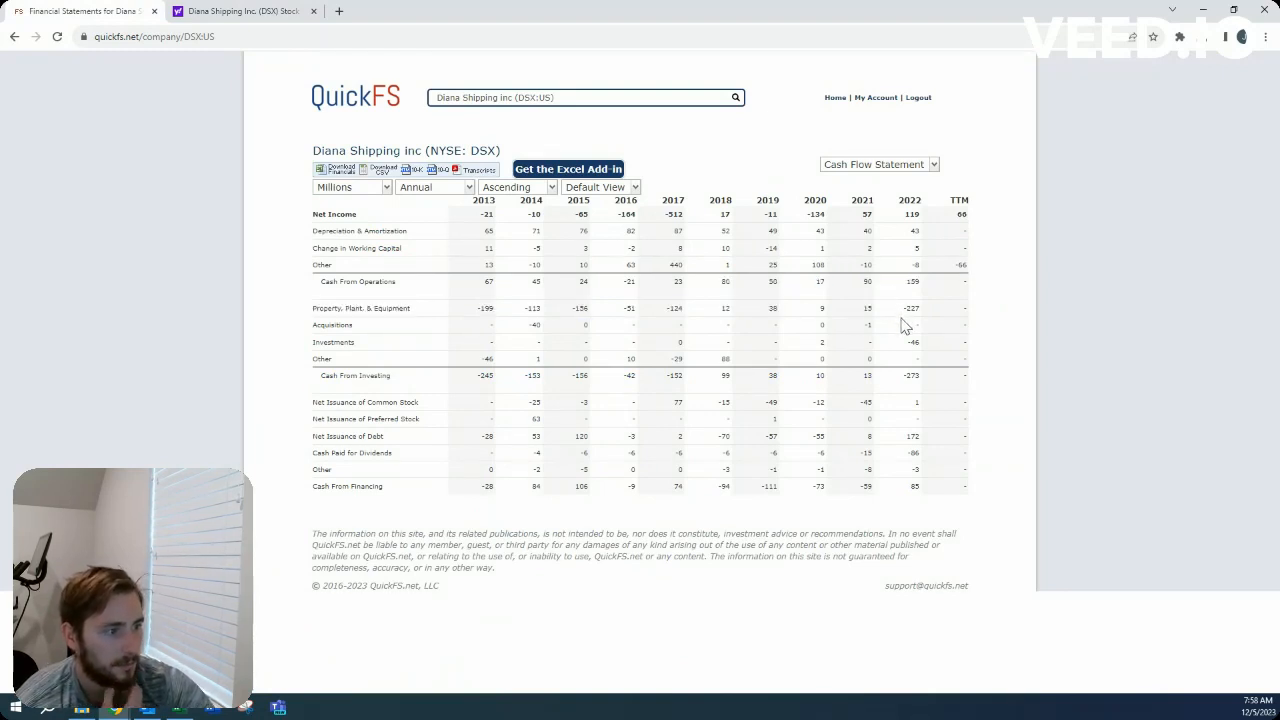
mouse_move(758, 322)
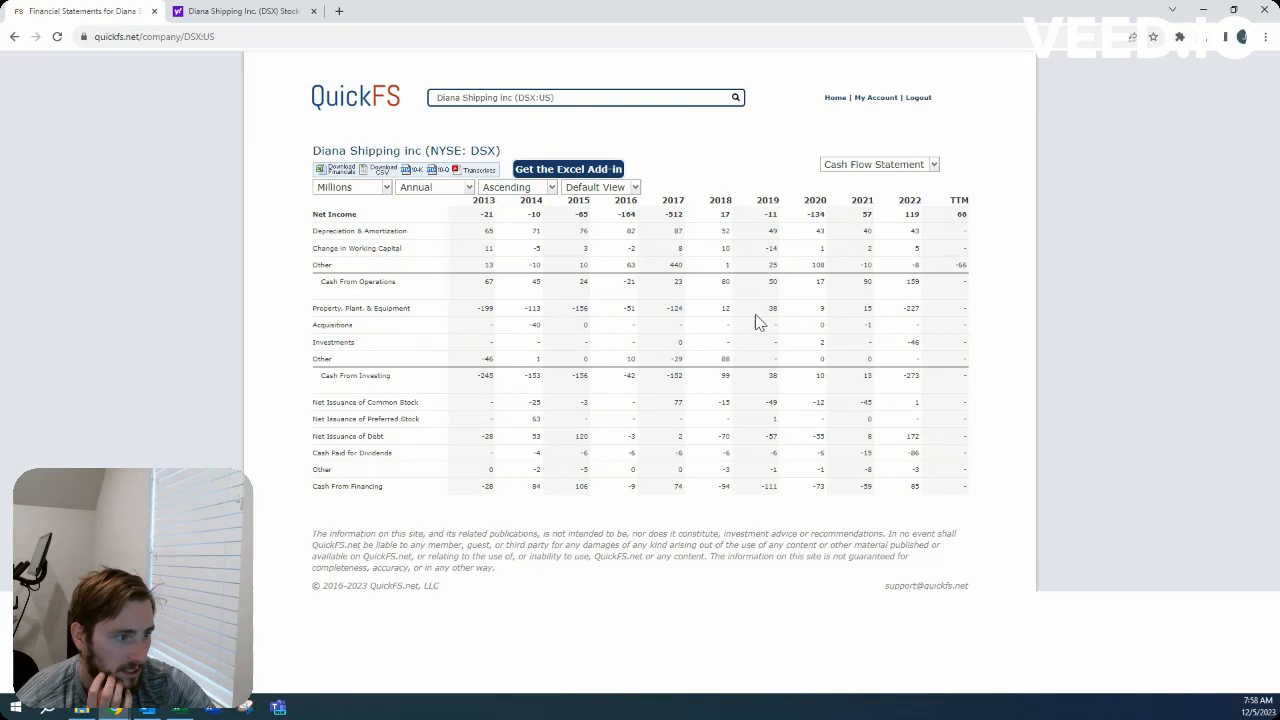
mouse_move(740, 298)
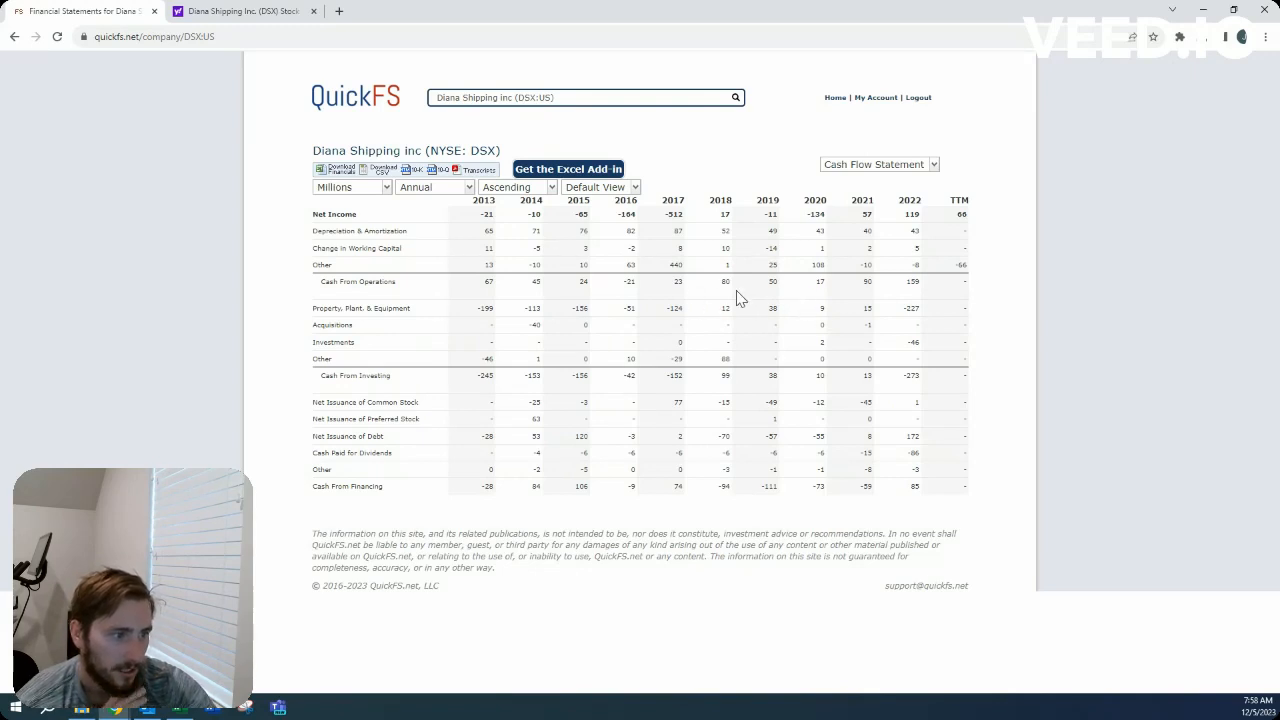
mouse_move(628, 308)
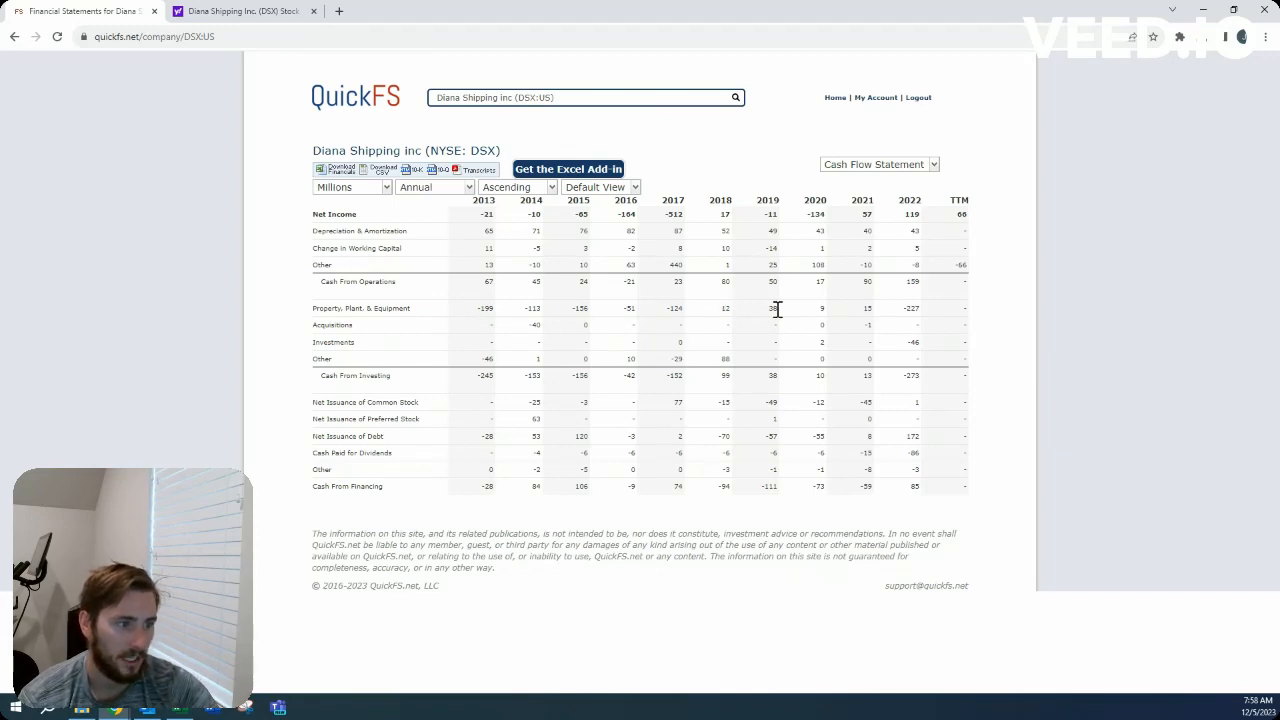
mouse_move(760, 285)
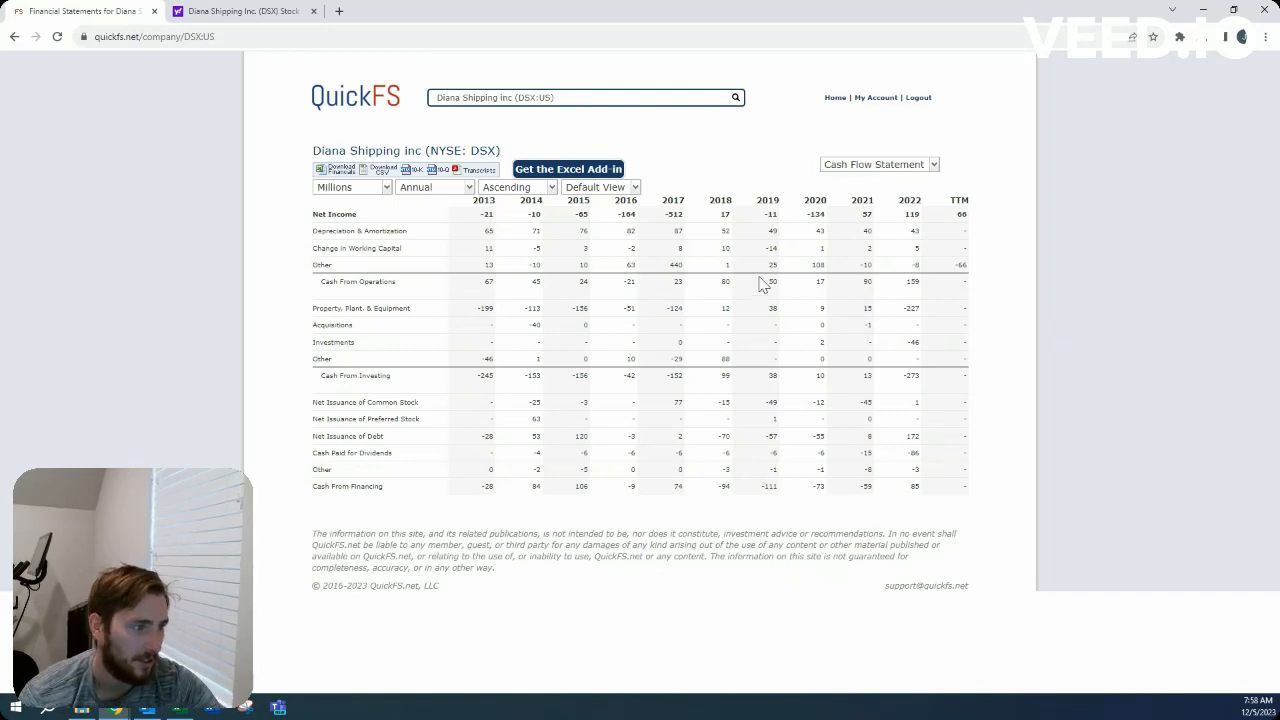
mouse_move(762, 280)
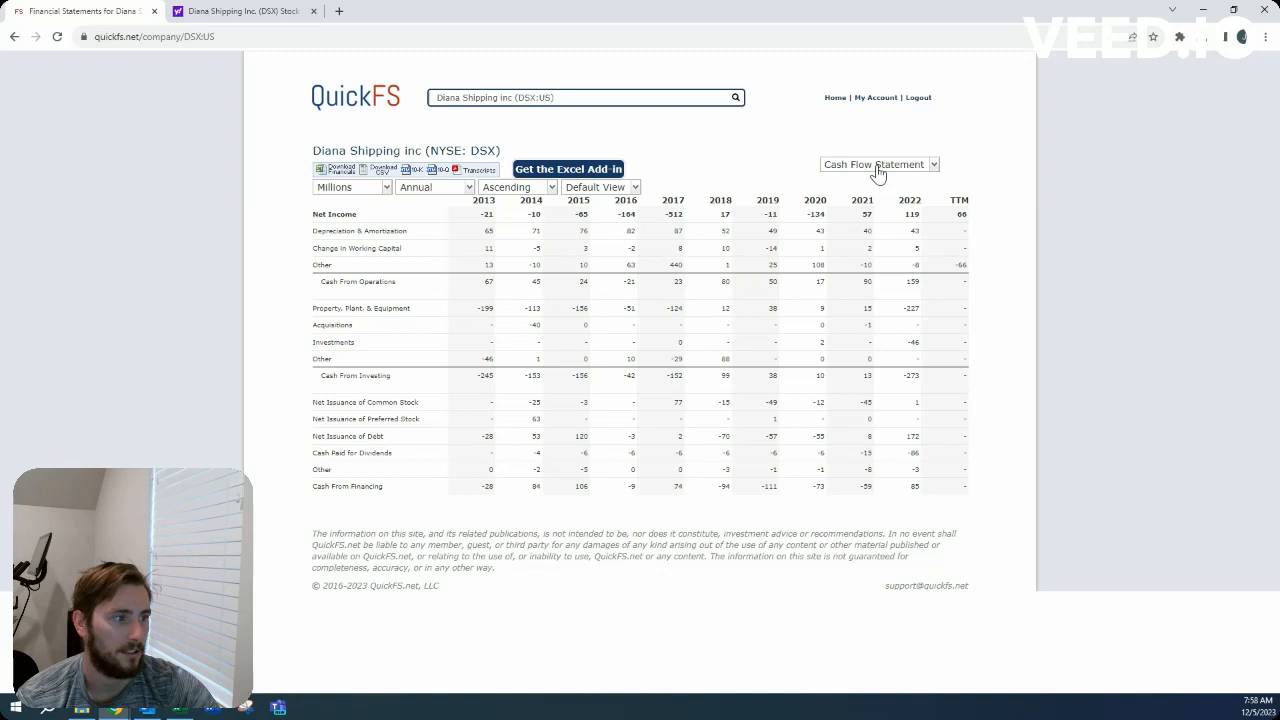
left_click(878, 164)
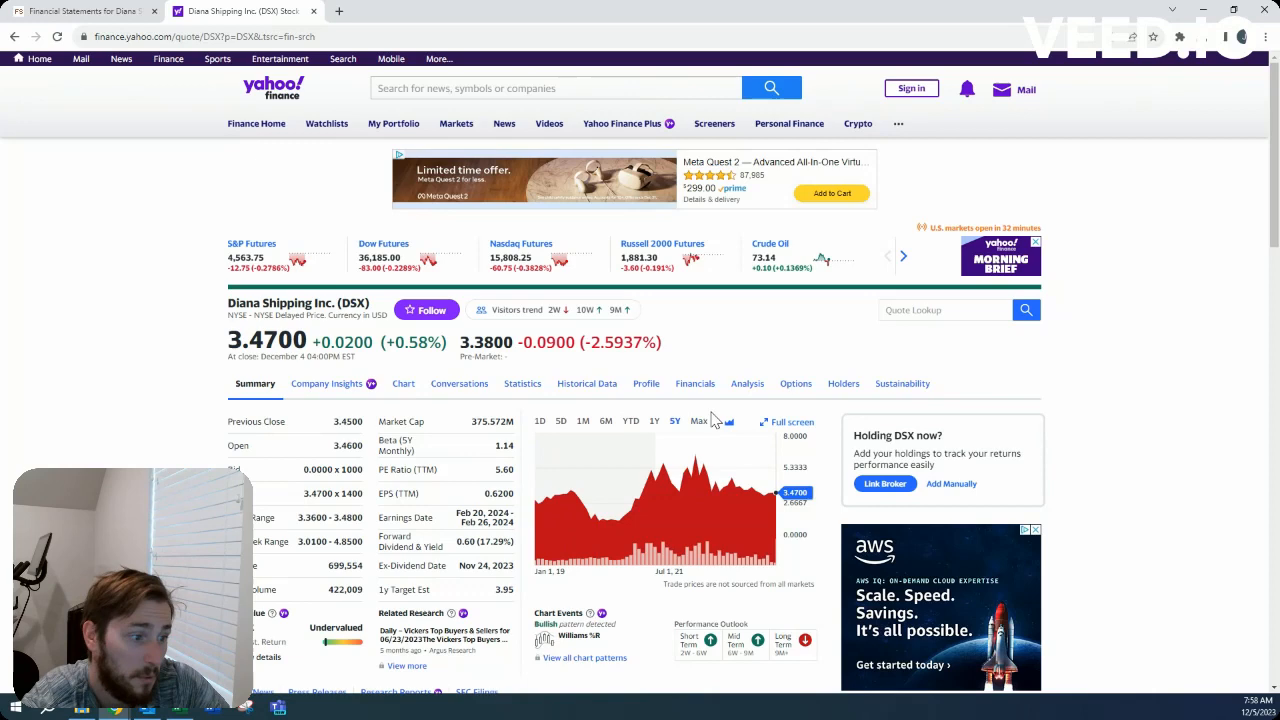
mouse_move(390, 203)
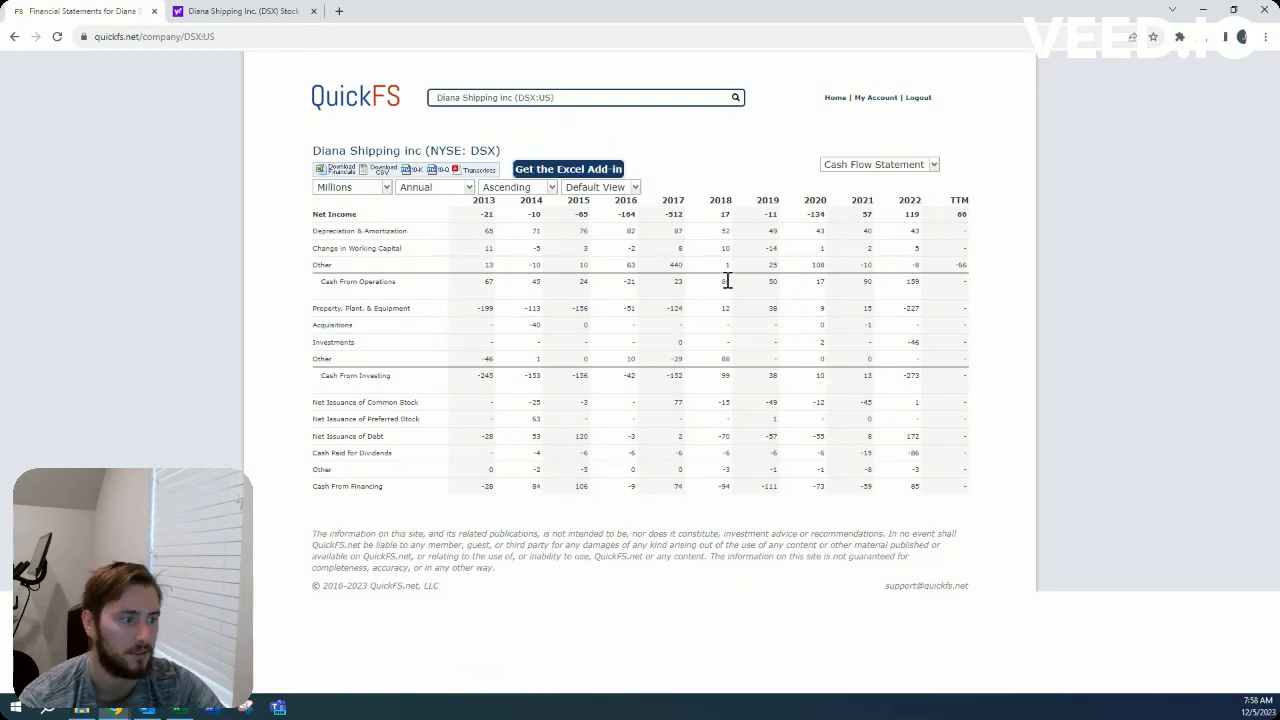
mouse_move(883, 170)
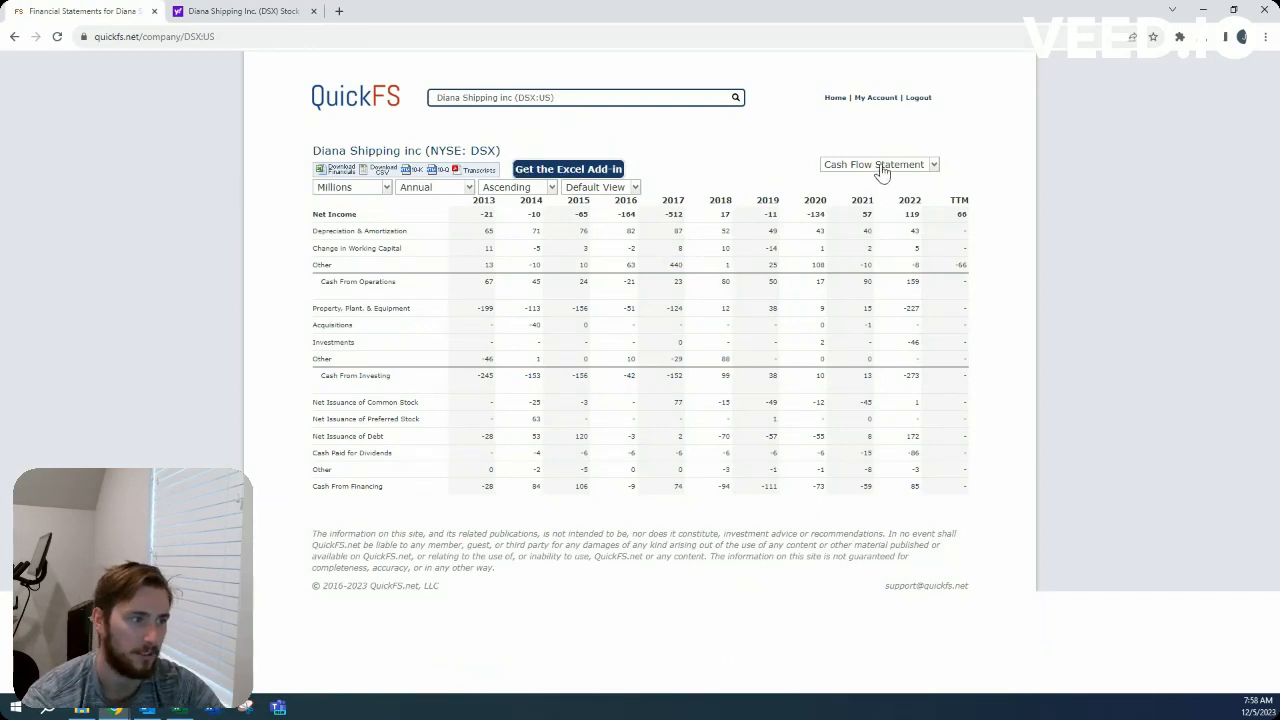
Step: Return to Diana Shipping's overview page with key statistics and the ROIC chart
left_click(878, 164)
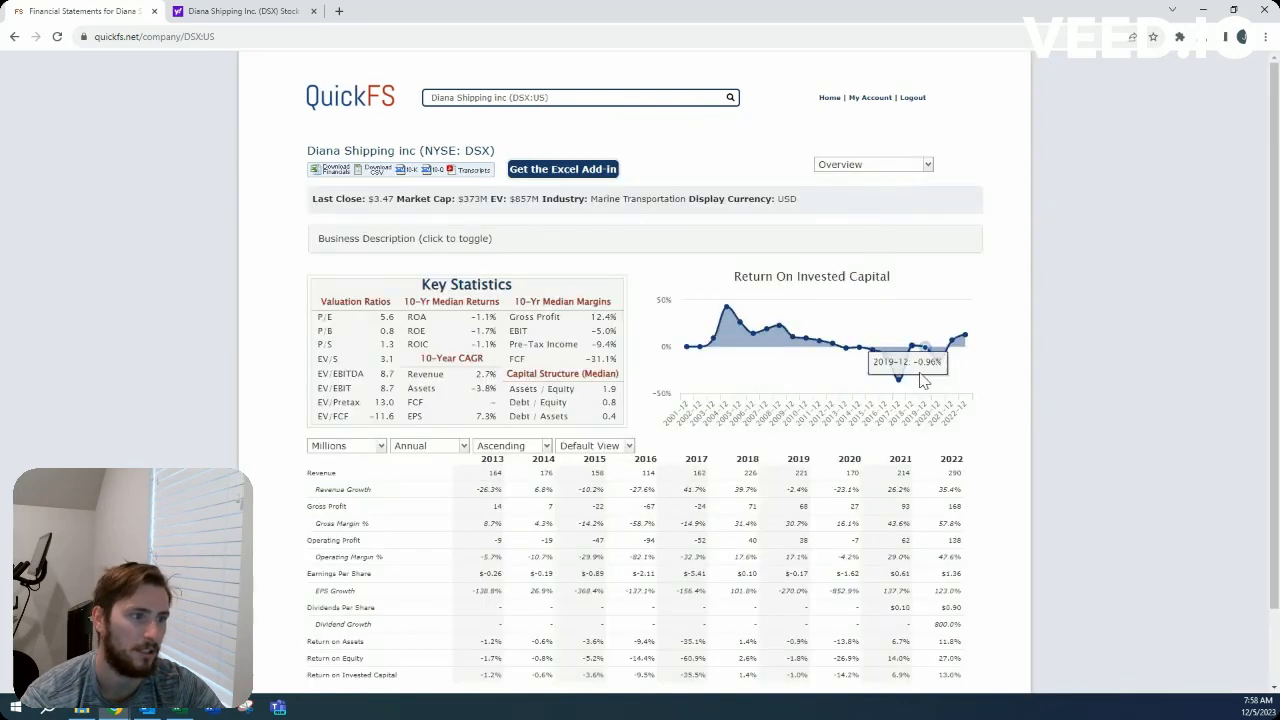
mouse_move(888, 378)
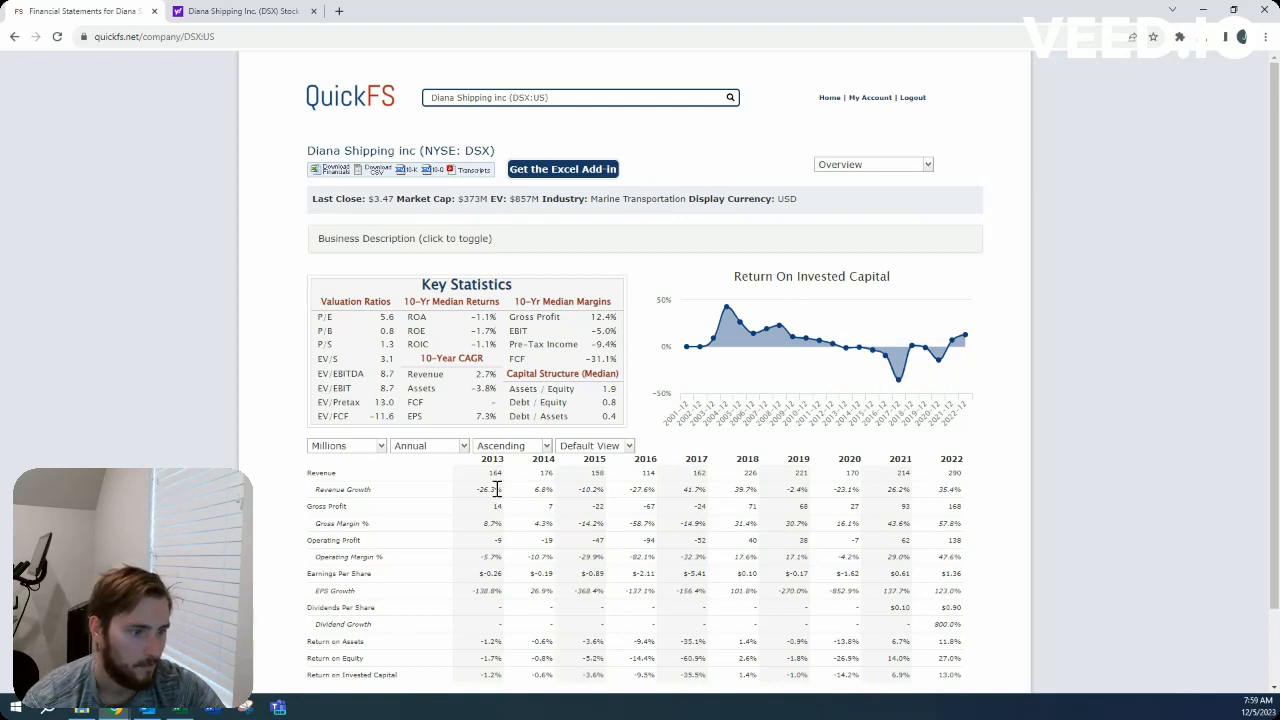
mouse_move(535, 500)
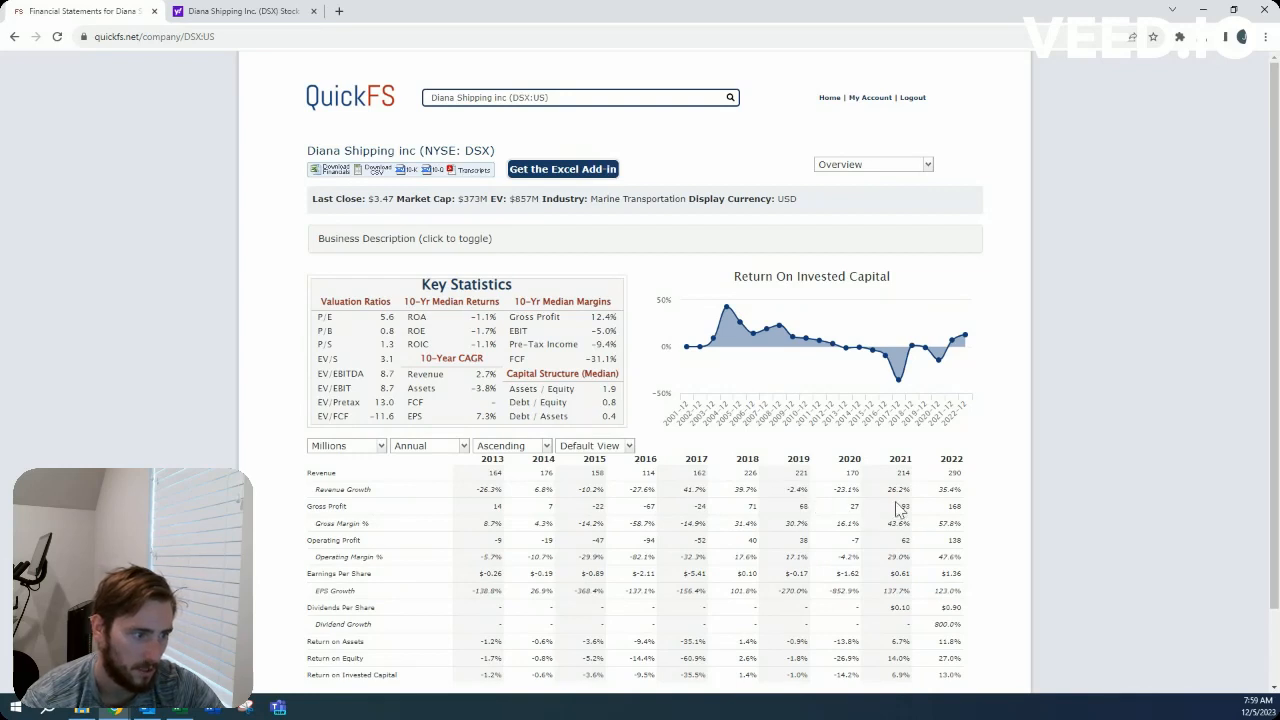
mouse_move(800, 485)
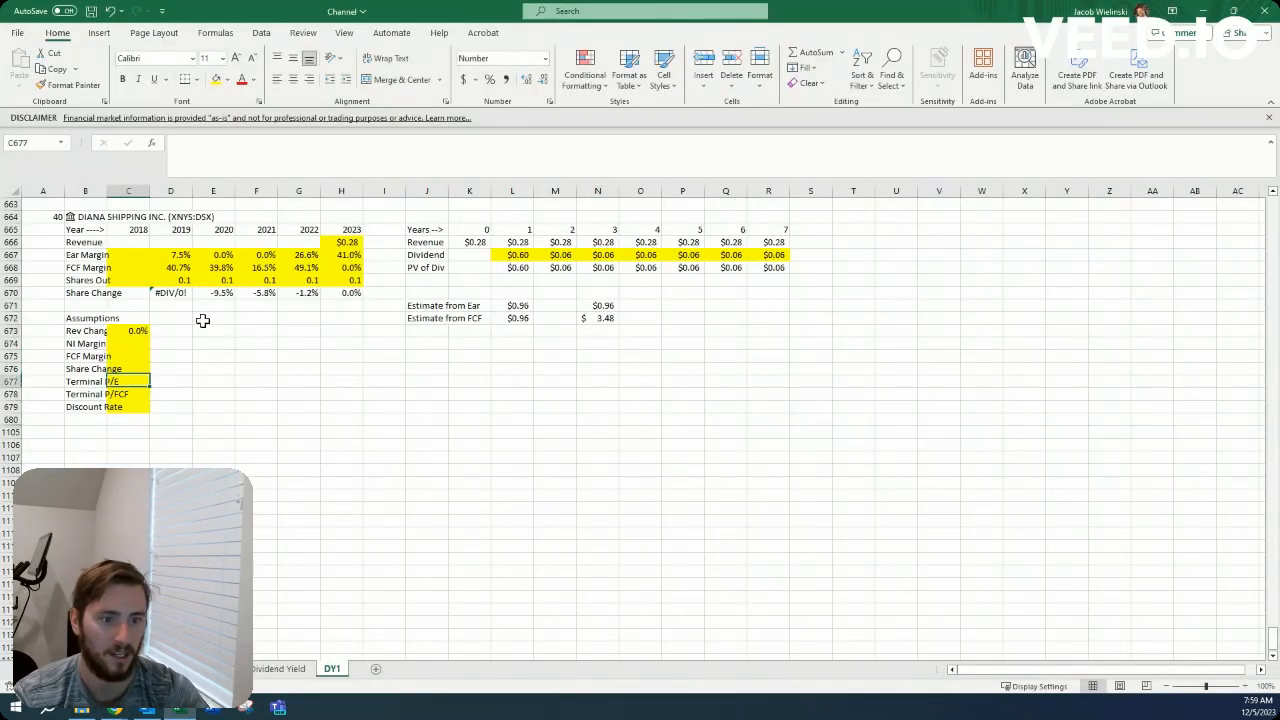
Step: Set both terminal multiples to 10 and the discount rate to 15%, then return to QuickFS
type("1.0")
left_click(128, 407)
type("15")
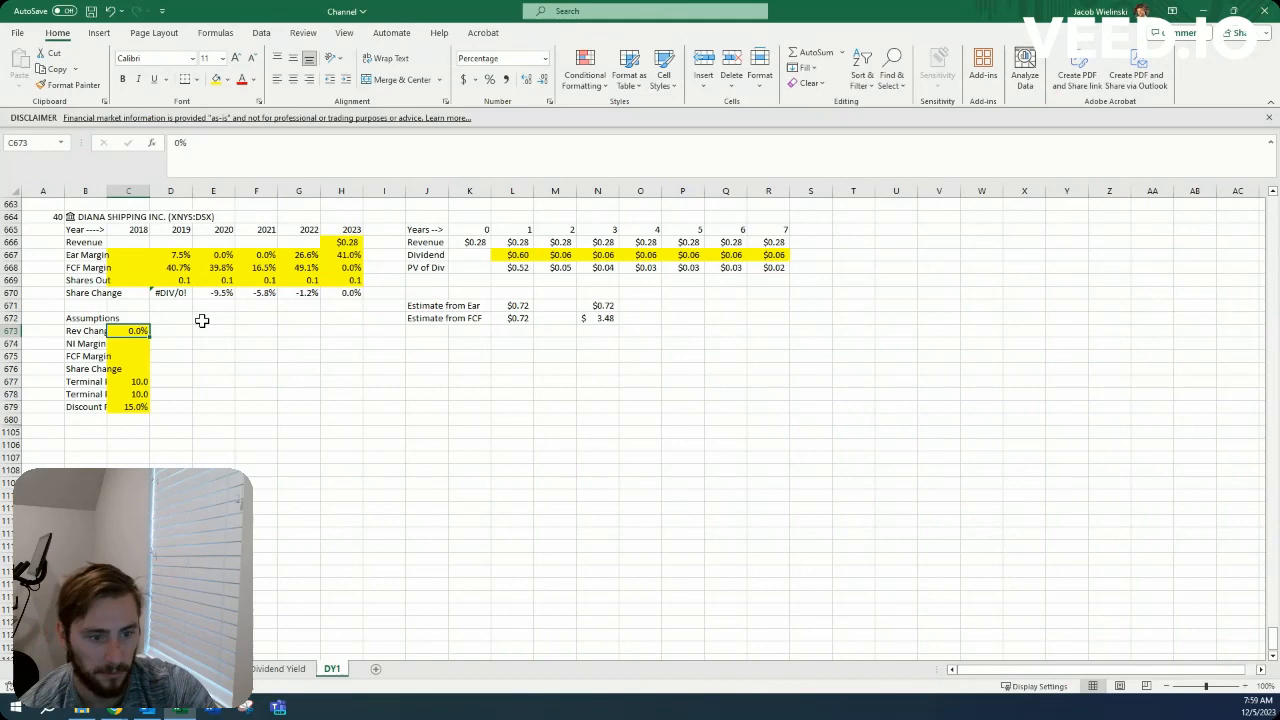
left_click(128, 381)
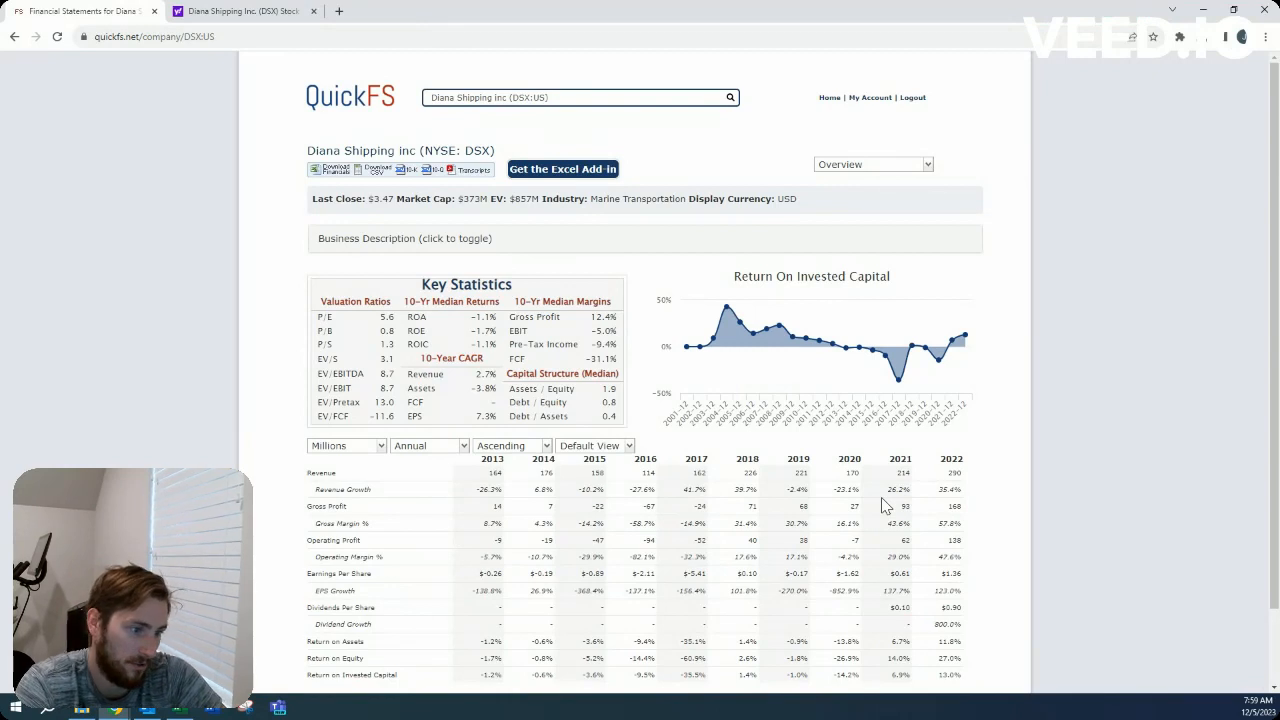
mouse_move(858, 357)
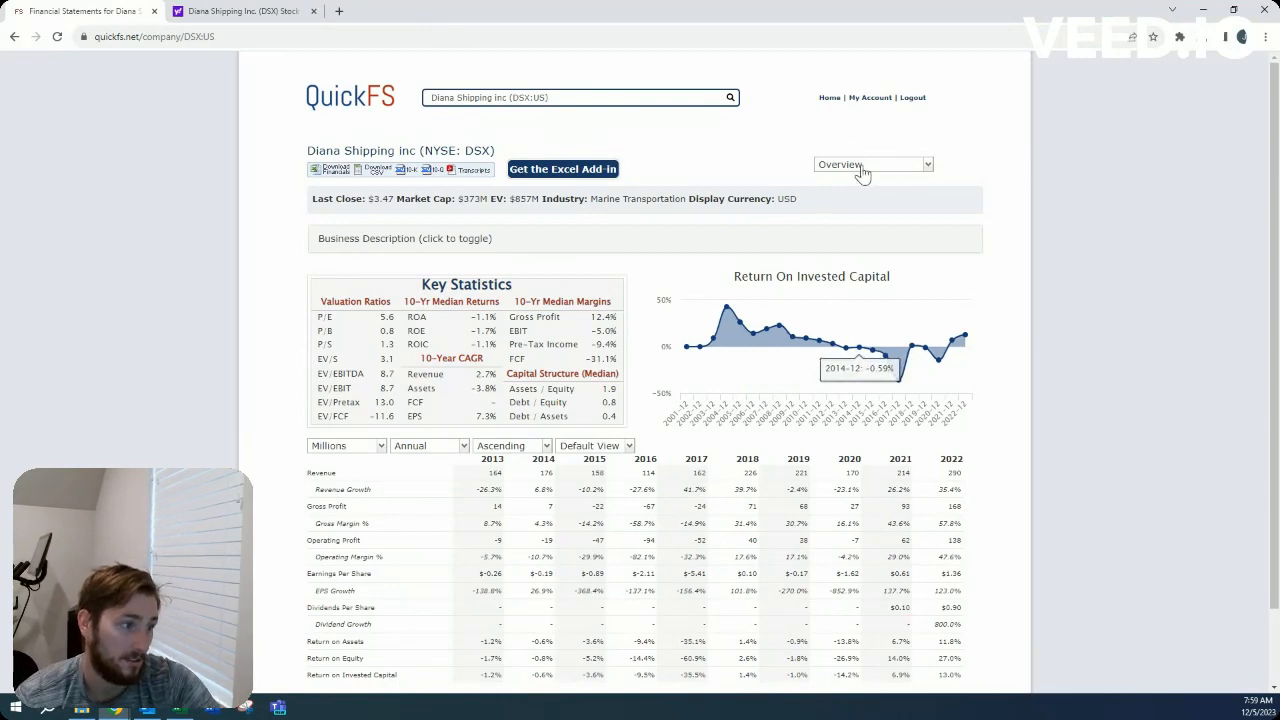
left_click(873, 164)
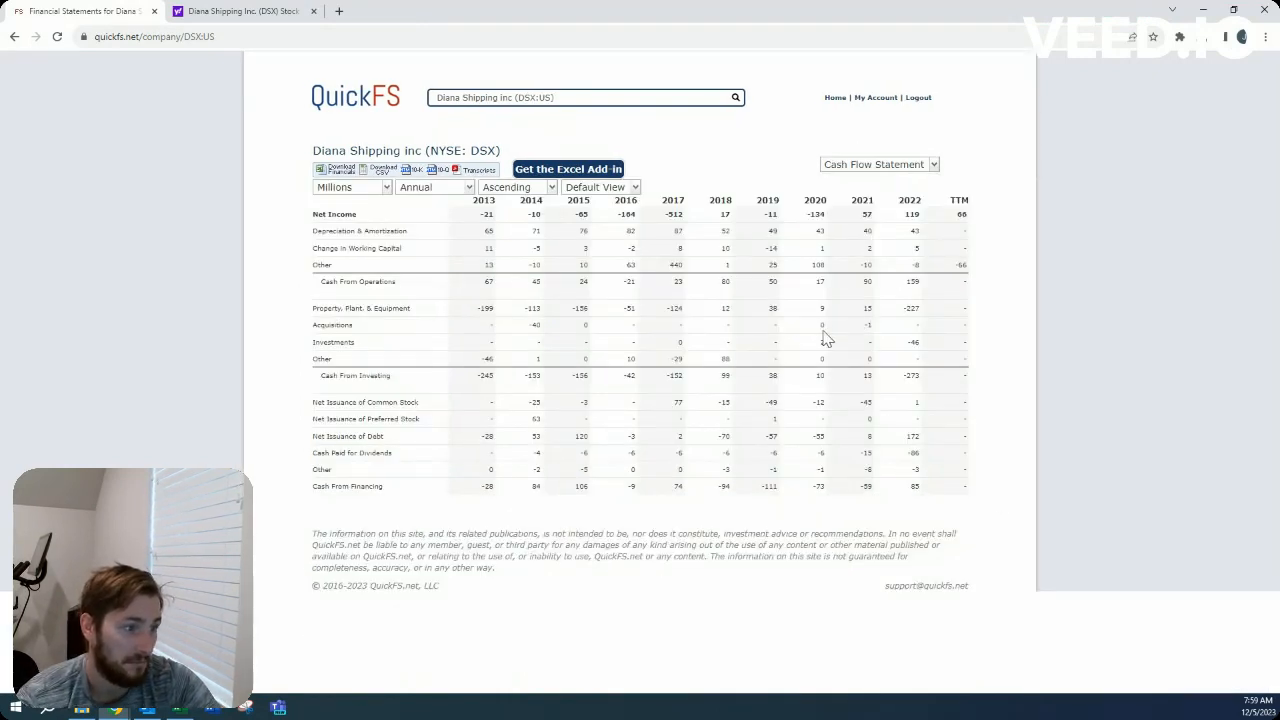
left_click(878, 164)
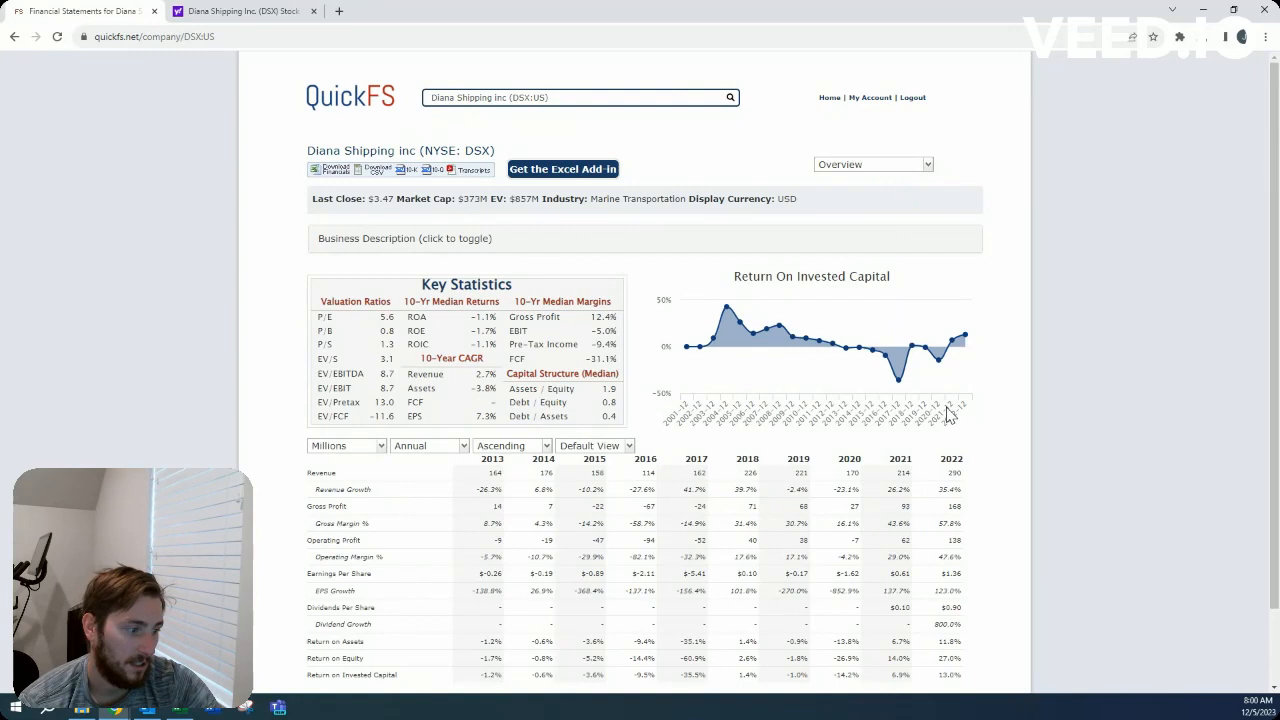
mouse_move(951, 416)
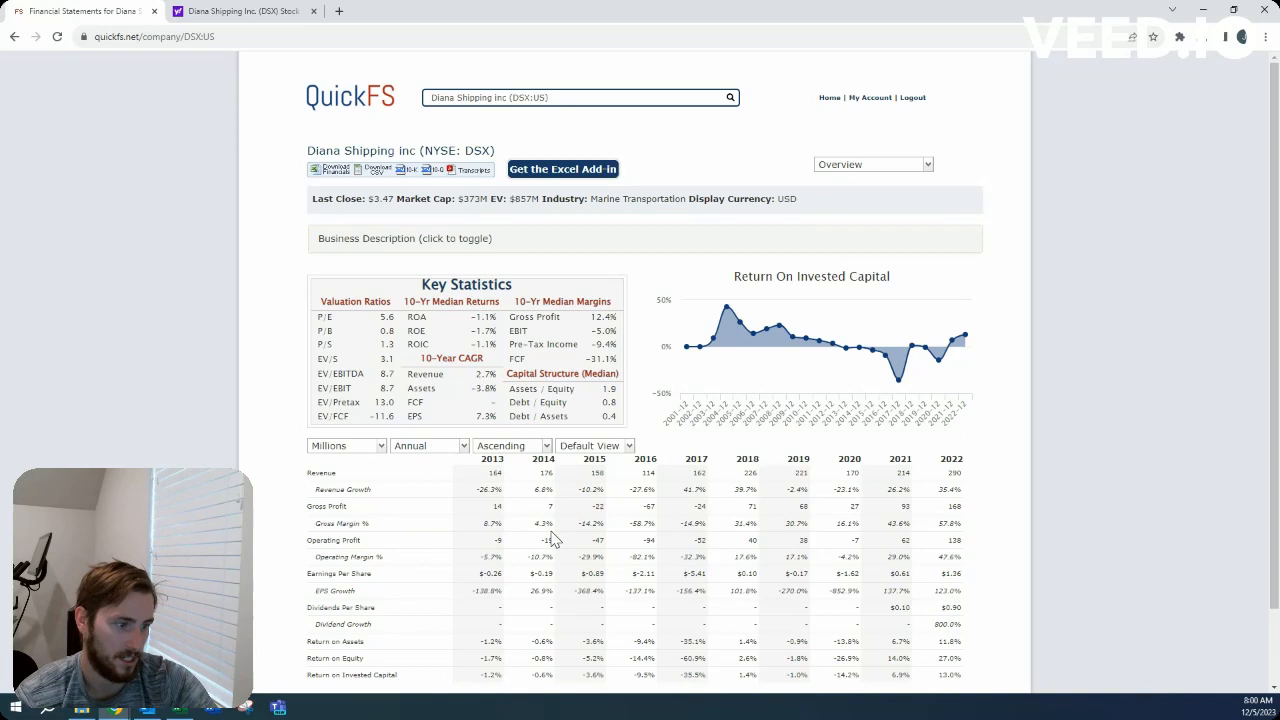
mouse_move(905, 170)
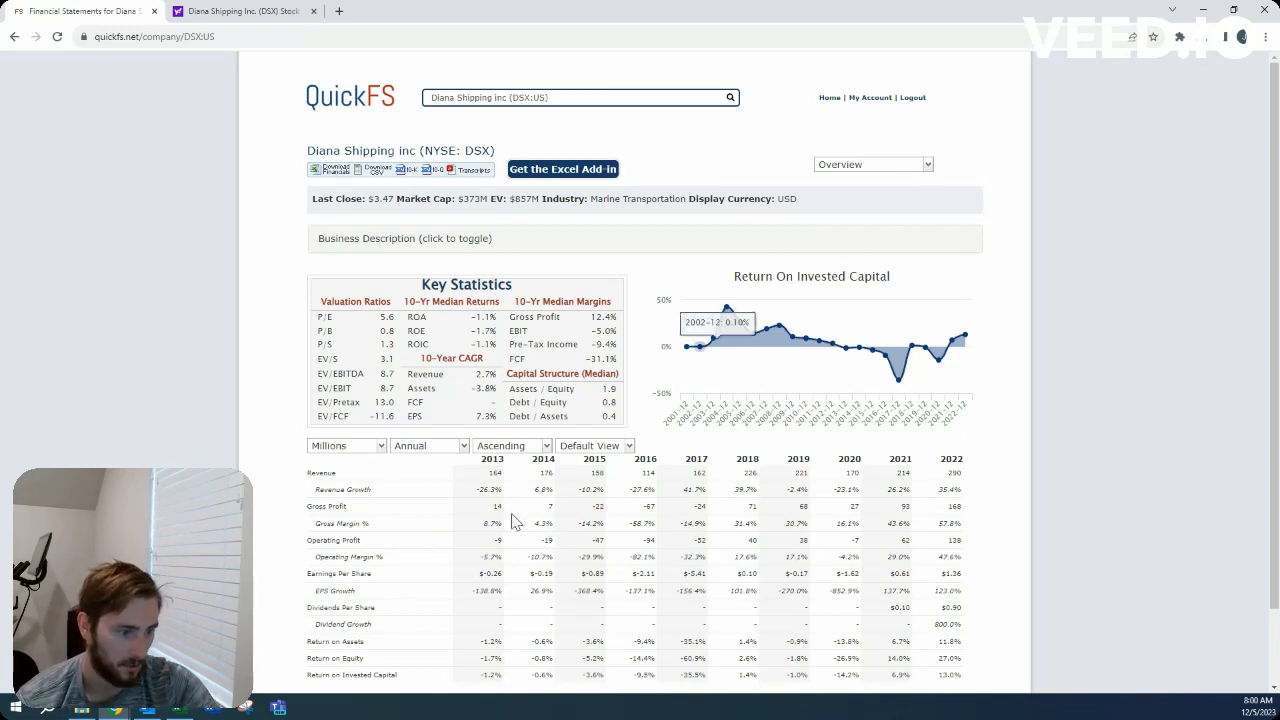
mouse_move(567, 530)
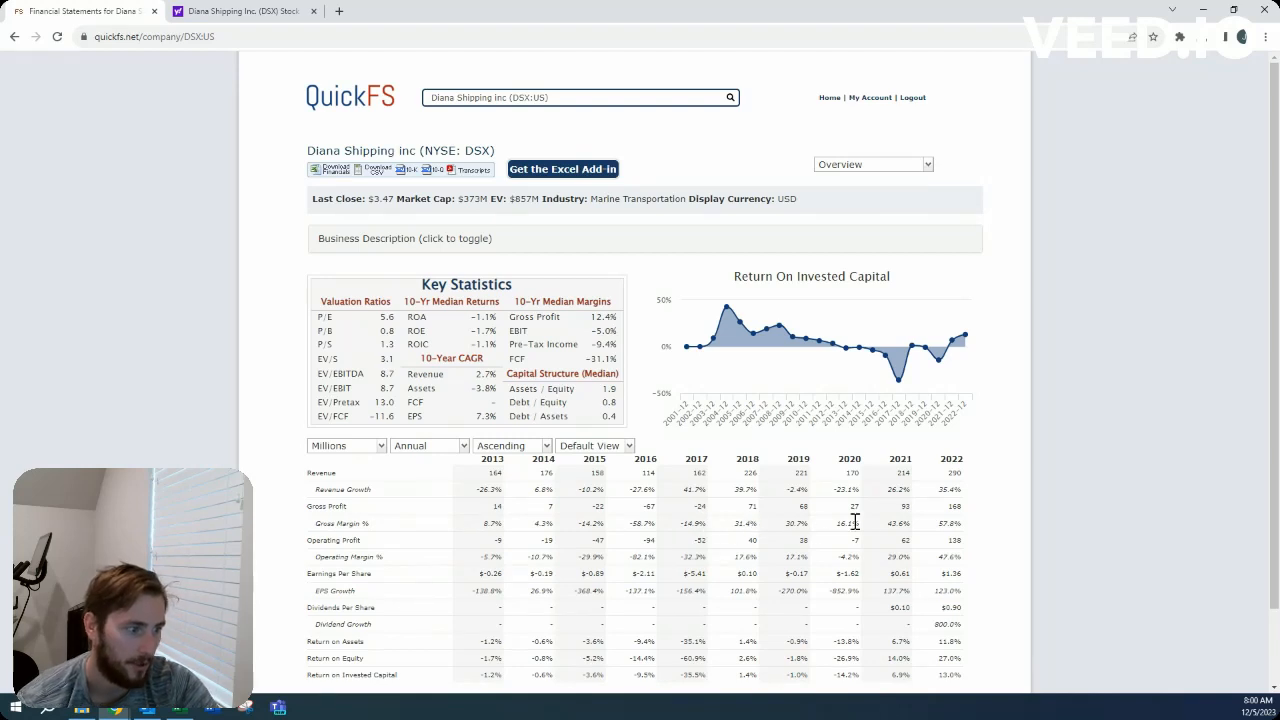
mouse_move(805, 540)
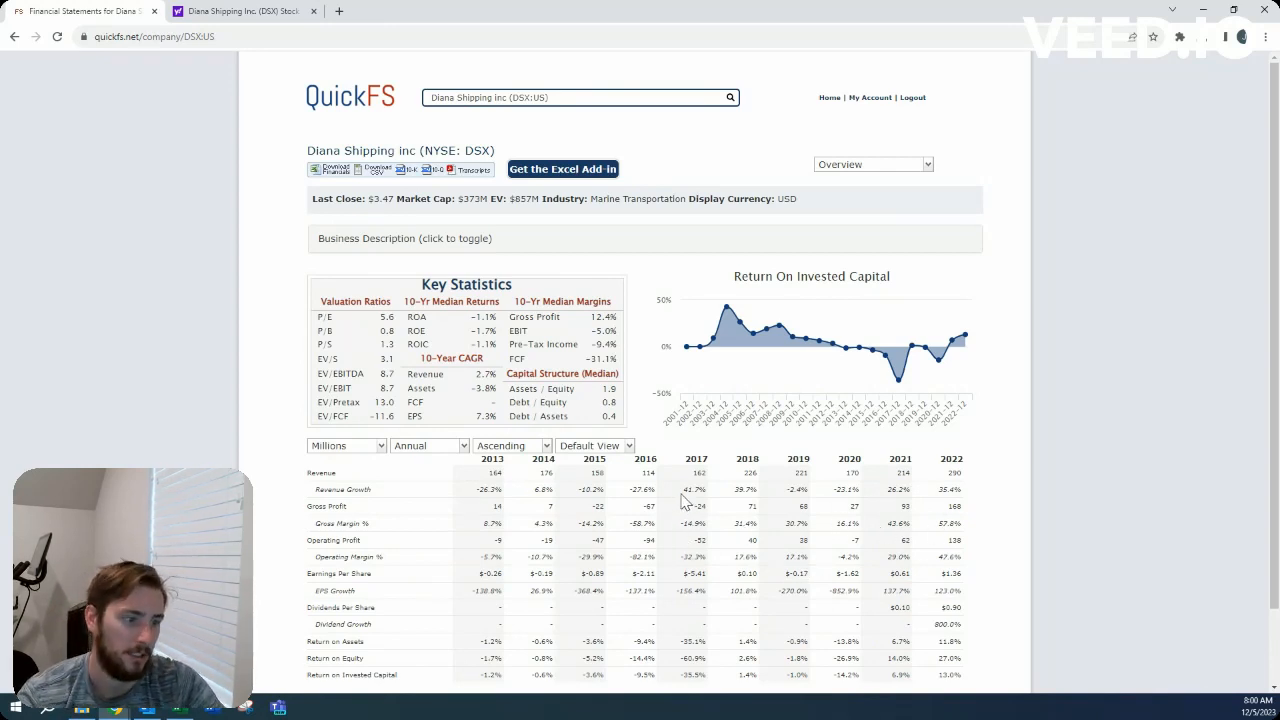
mouse_move(825, 530)
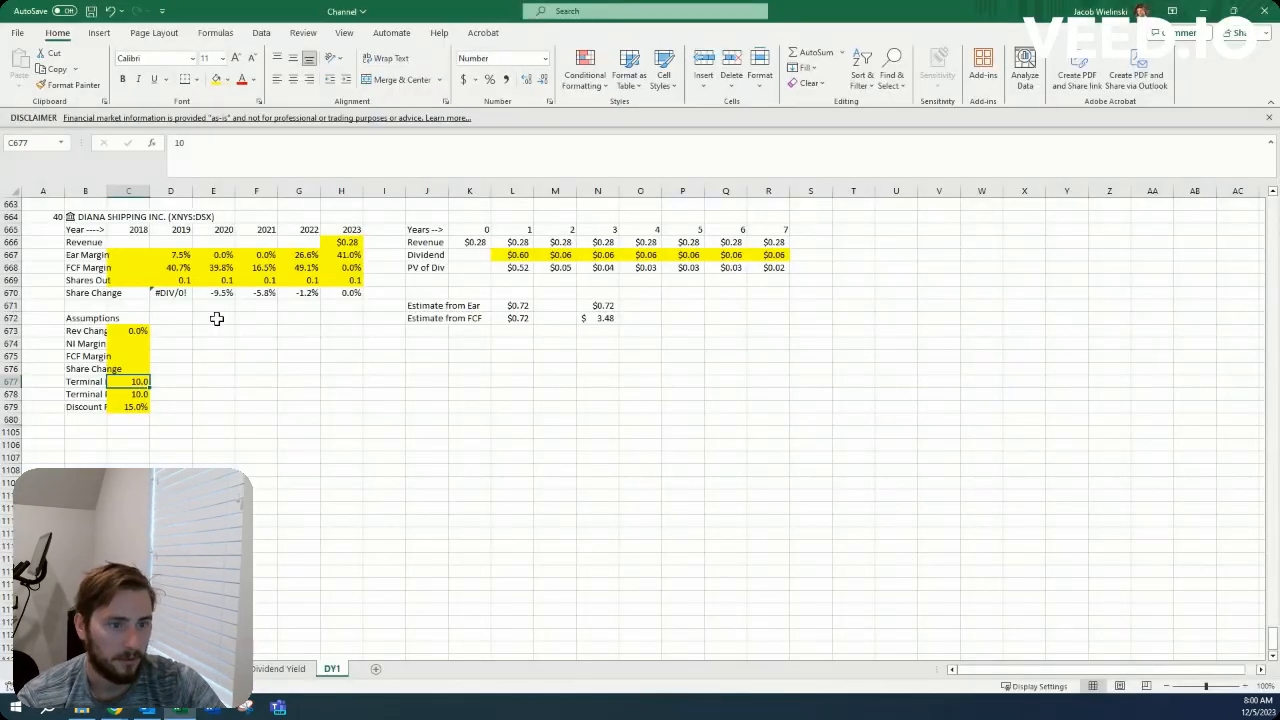
Step: Fill 5% NI margin, 10% FCF margin and 0% share change, then start =N671/N672 in O671
left_click(128, 343)
type("5")
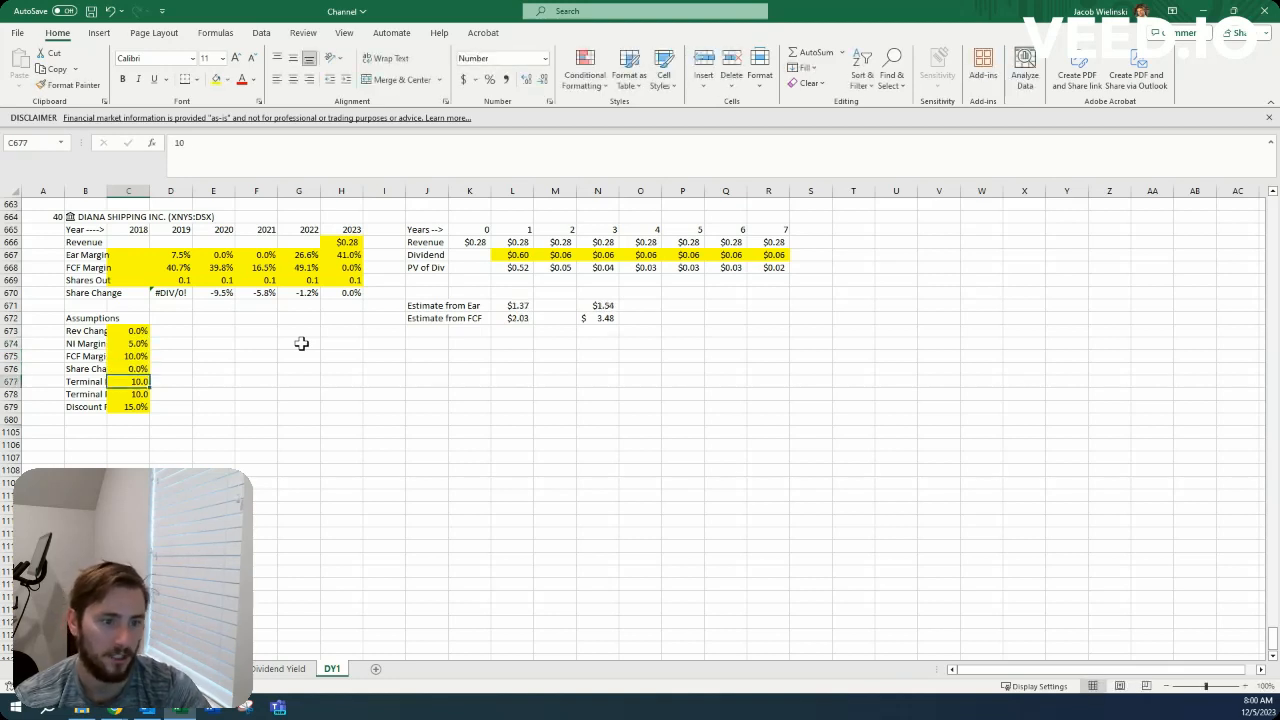
left_click(640, 305)
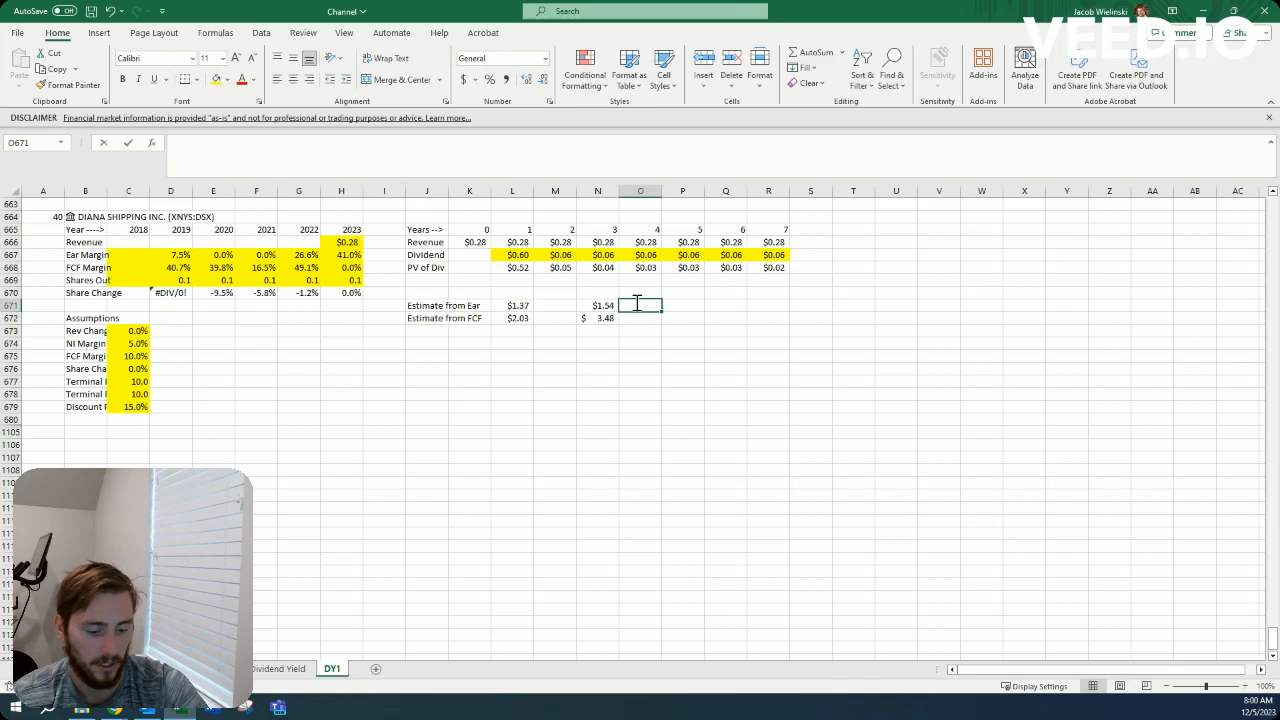
type("=N671/N672")
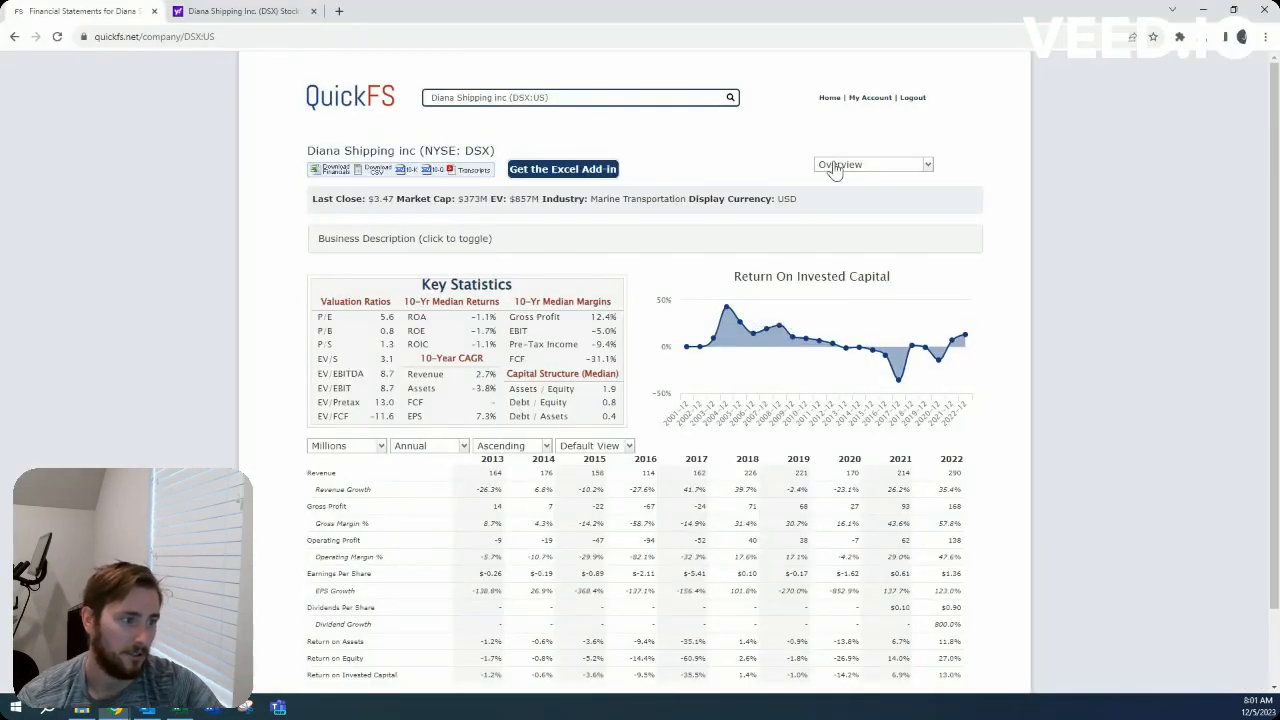
left_click(870, 164)
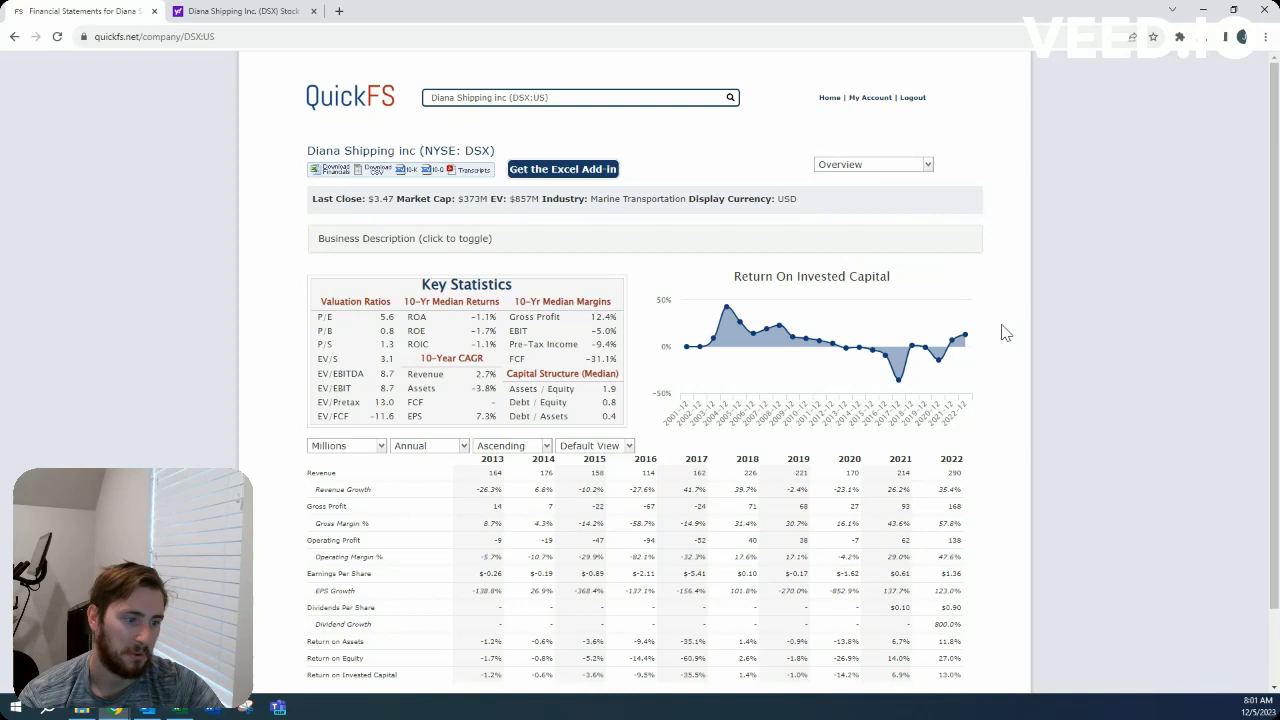
mouse_move(1003, 333)
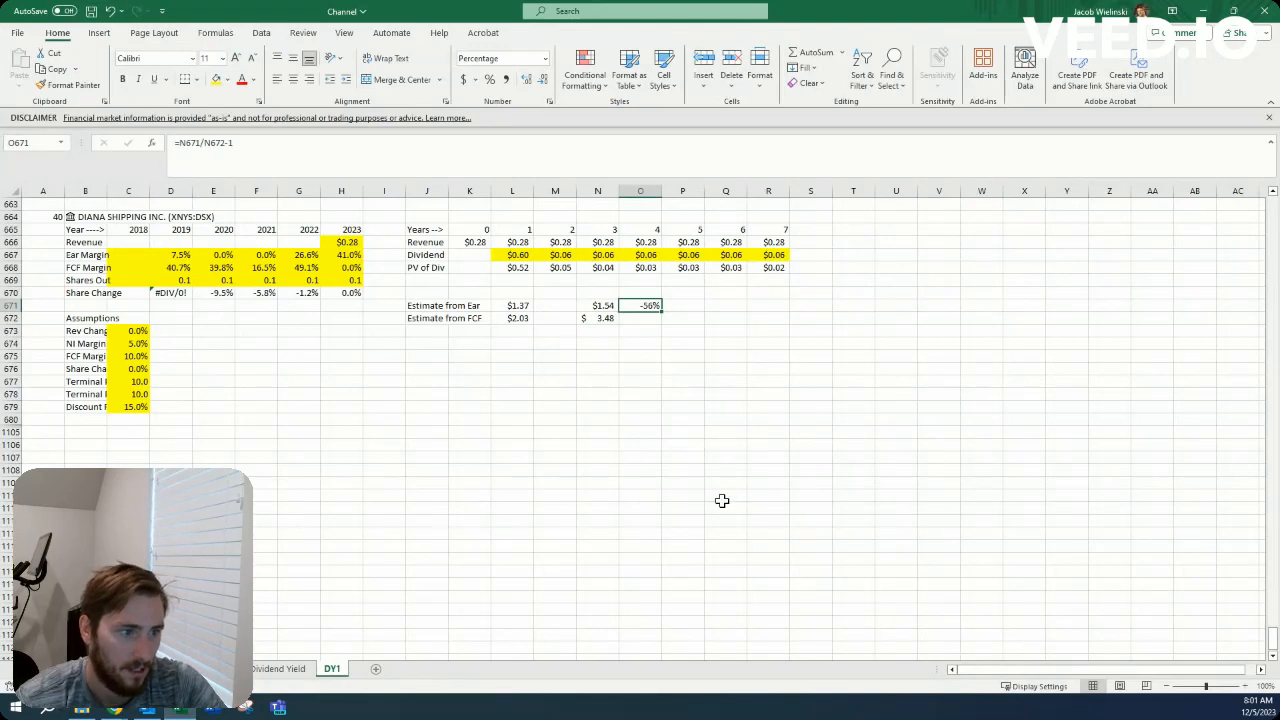
mouse_move(567, 458)
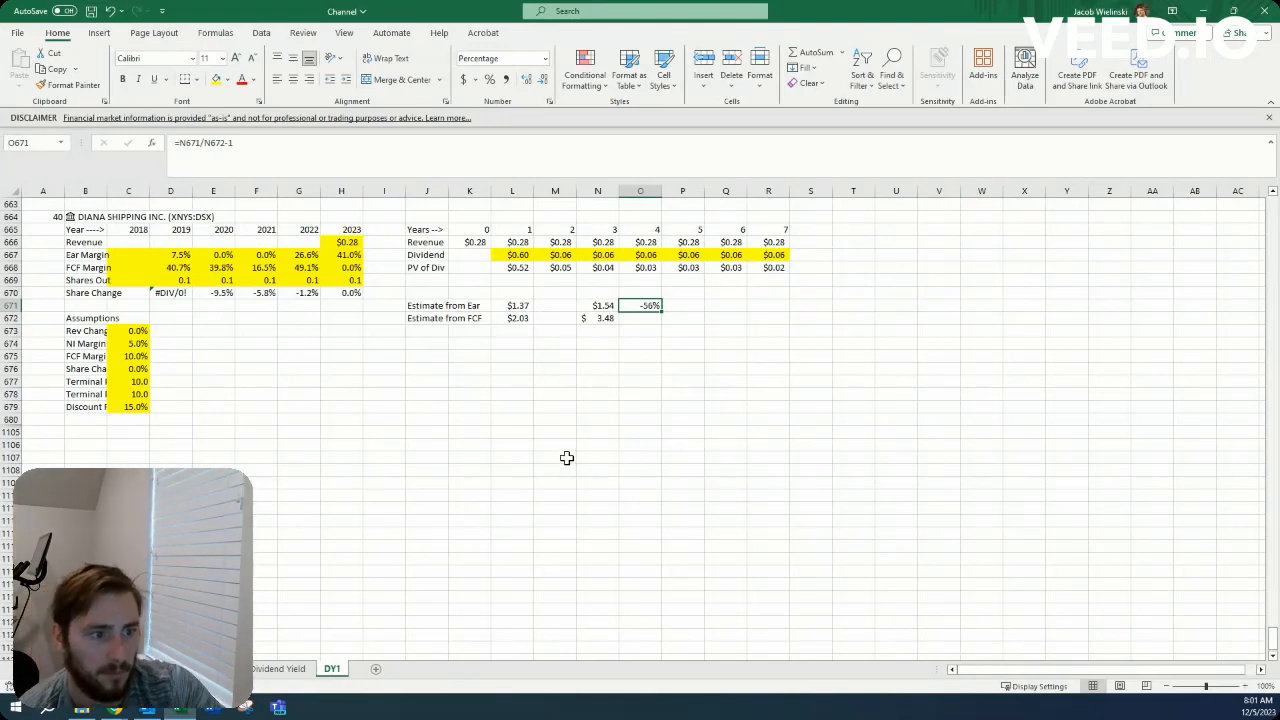
mouse_move(396, 330)
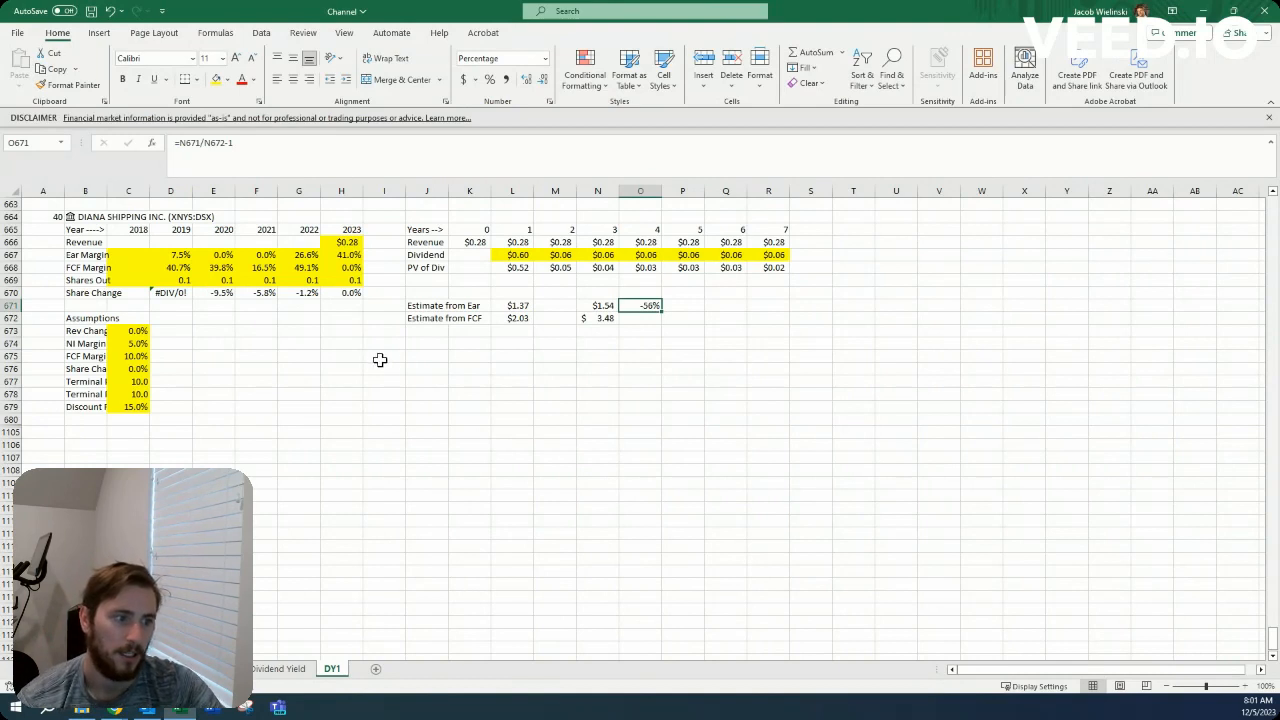
mouse_move(430, 360)
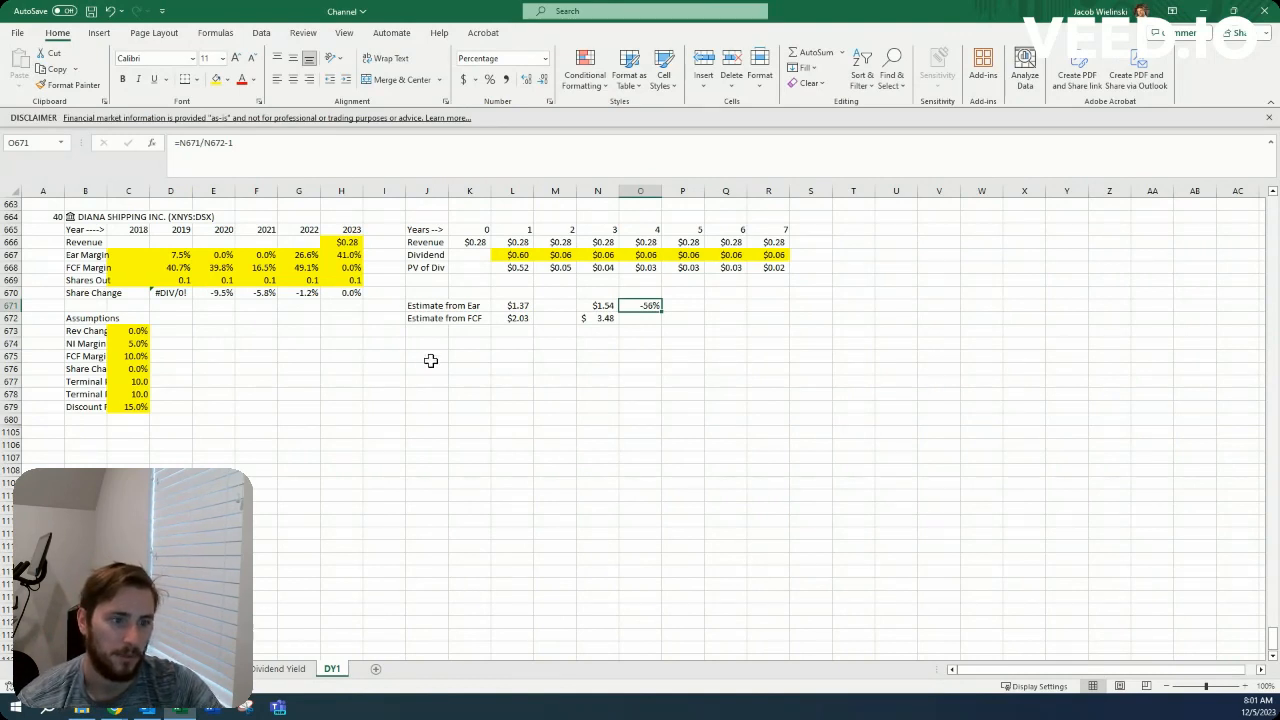